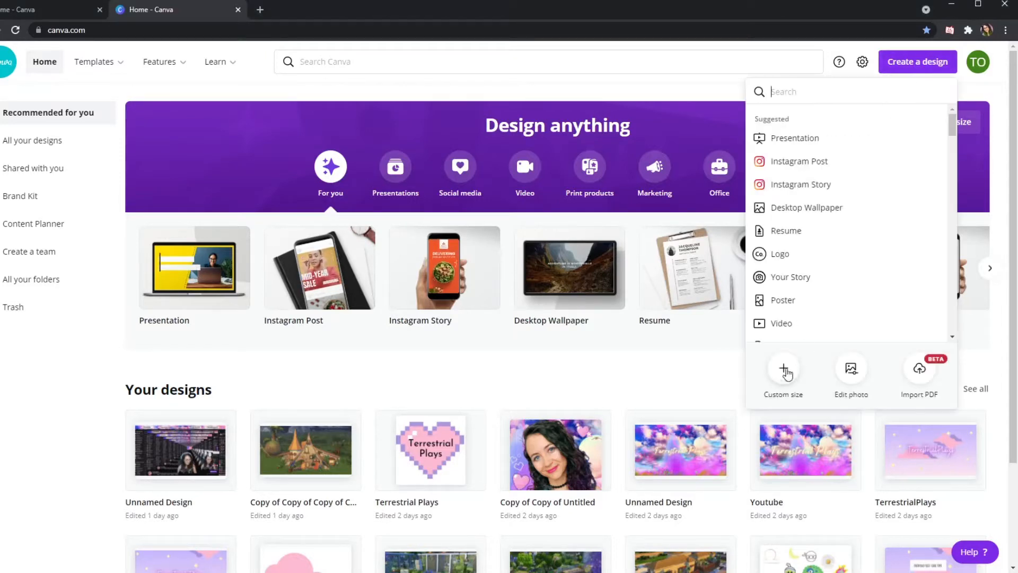
Create a new custom-size blank design of 1920 × 1080 px.
{"action": "left_click", "coordinate": [783, 370]}
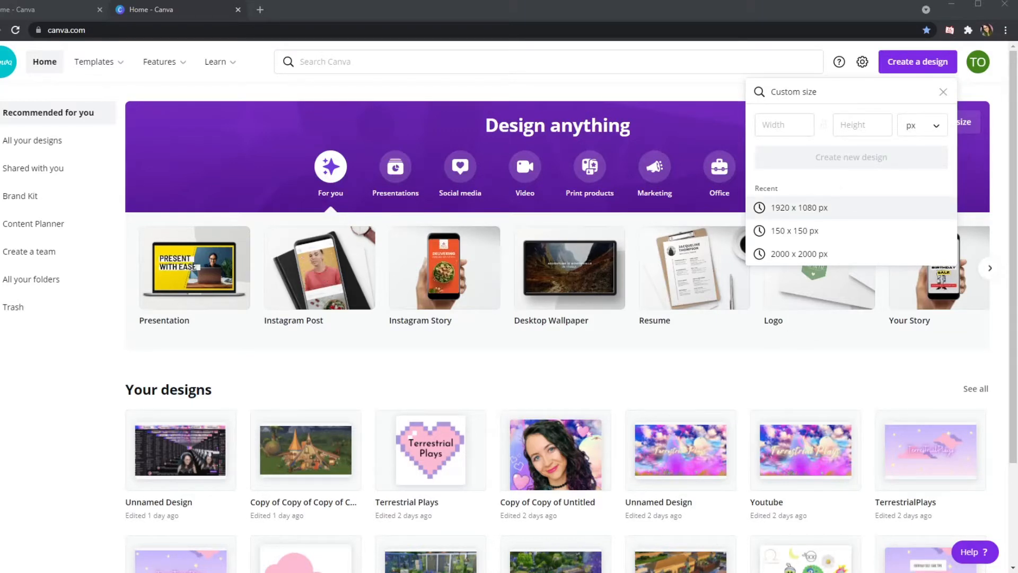
{"action": "left_click", "coordinate": [798, 207]}
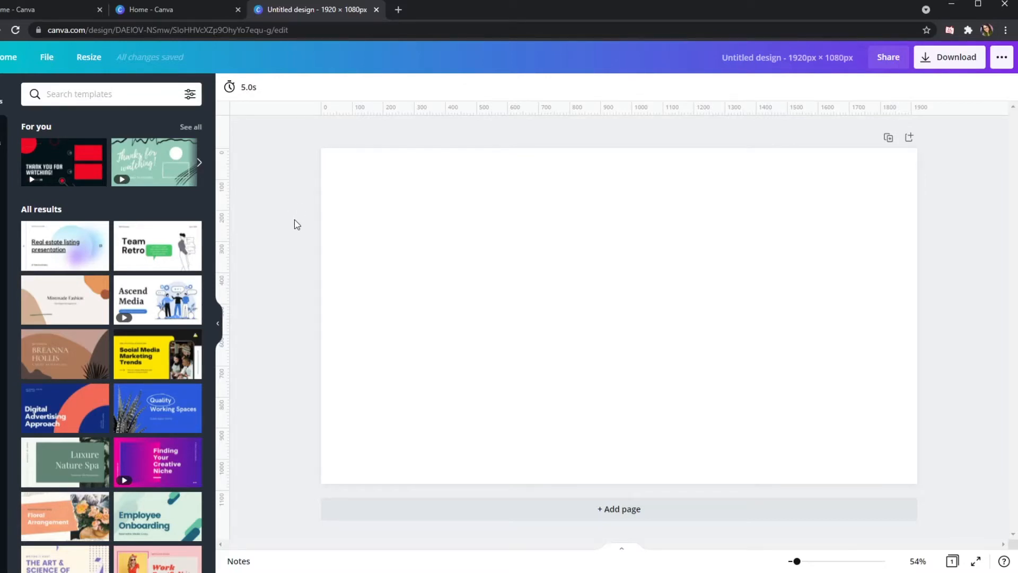
Browse the Elements library, clear the stickers search and return to the main panel.
{"action": "left_click", "coordinate": [20, 341]}
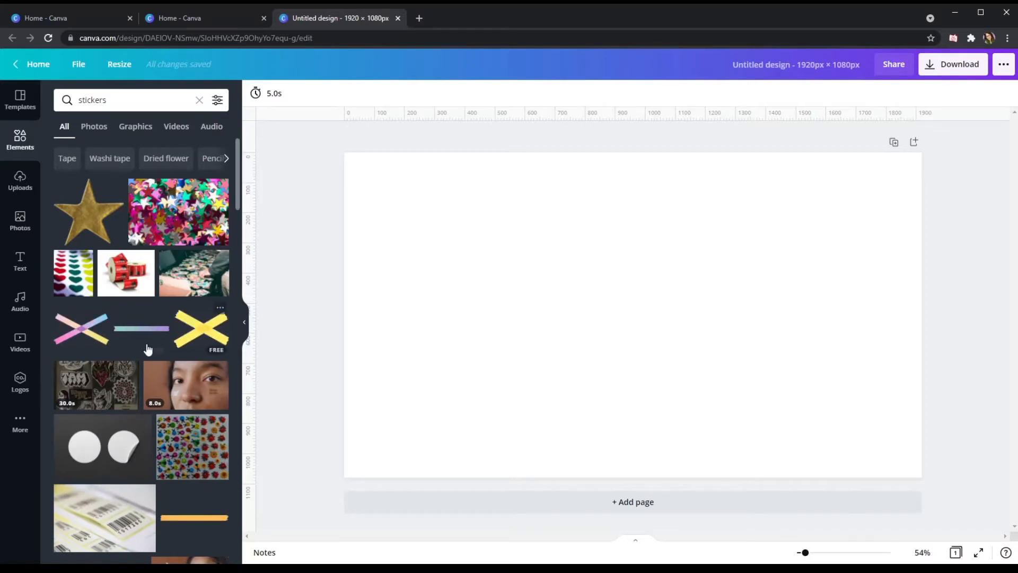
{"action": "mouse_move", "coordinate": [203, 335]}
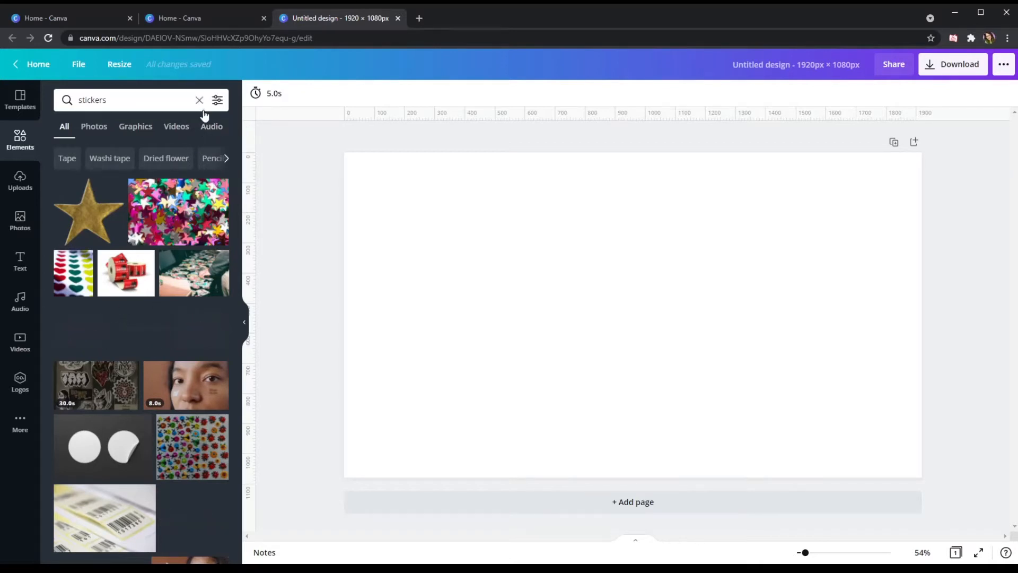
{"action": "left_click", "coordinate": [67, 158]}
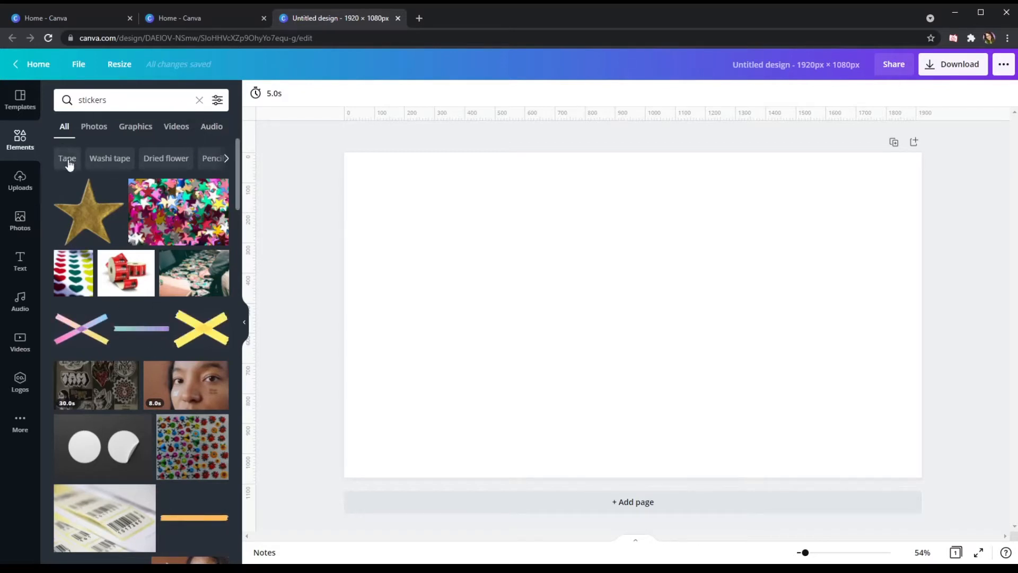
{"action": "left_click", "coordinate": [200, 99]}
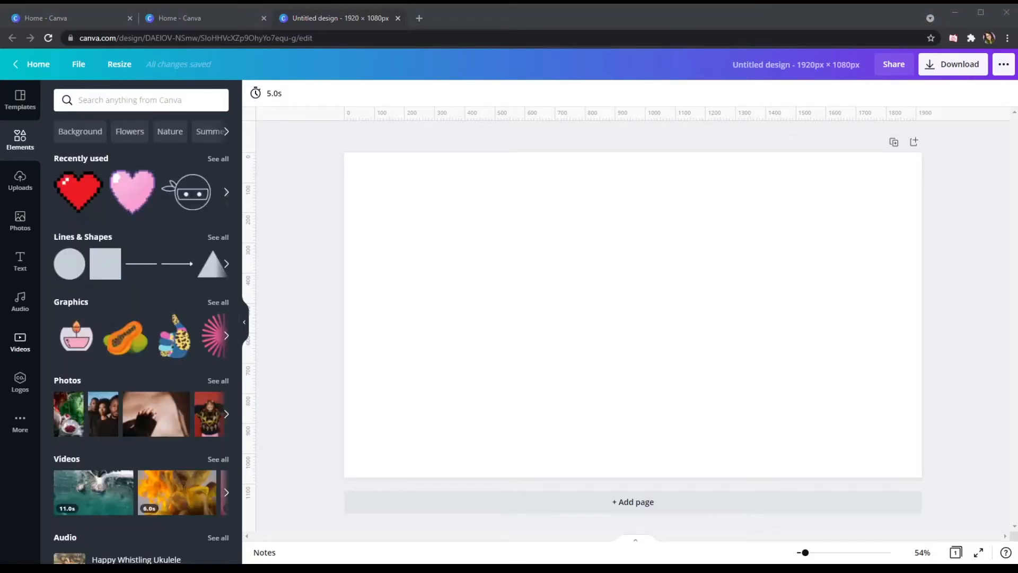
Scroll through the stock Videos library and its recently used clips.
{"action": "left_click", "coordinate": [20, 342]}
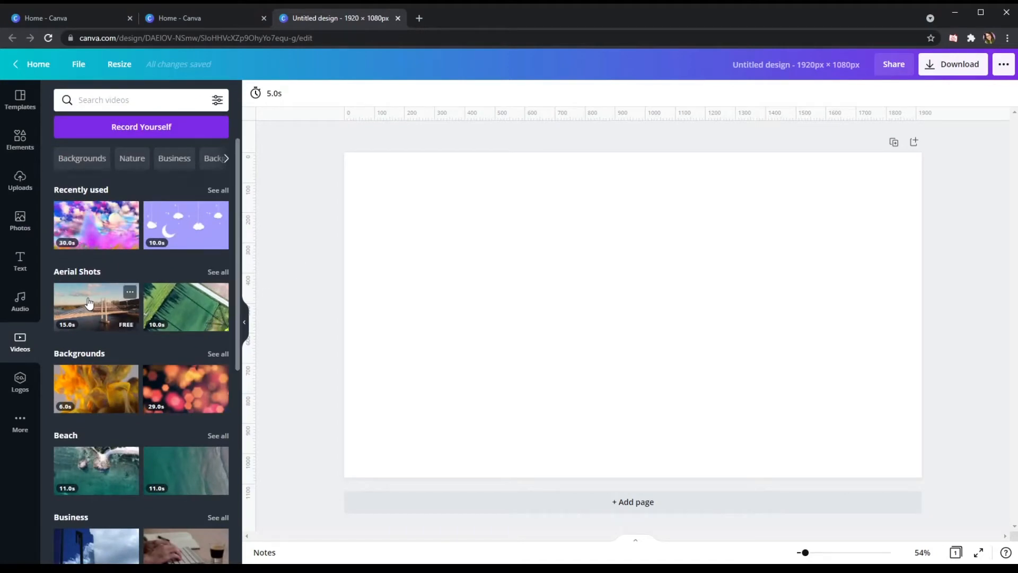
{"action": "mouse_move", "coordinate": [197, 214]}
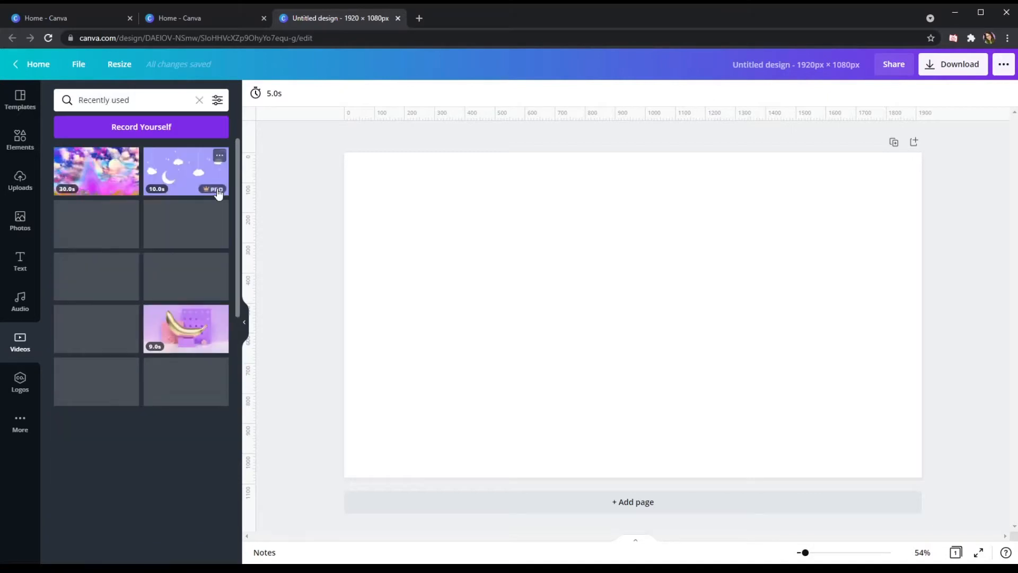
{"action": "scroll", "scroll_direction": "down", "scroll_amount": 3}
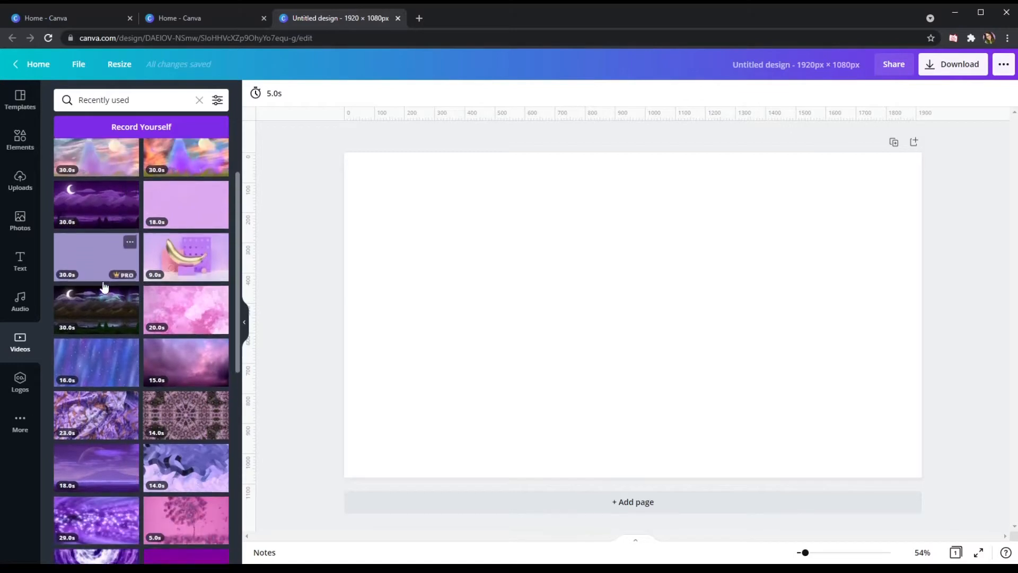
{"action": "scroll", "scroll_direction": "down", "scroll_amount": 3}
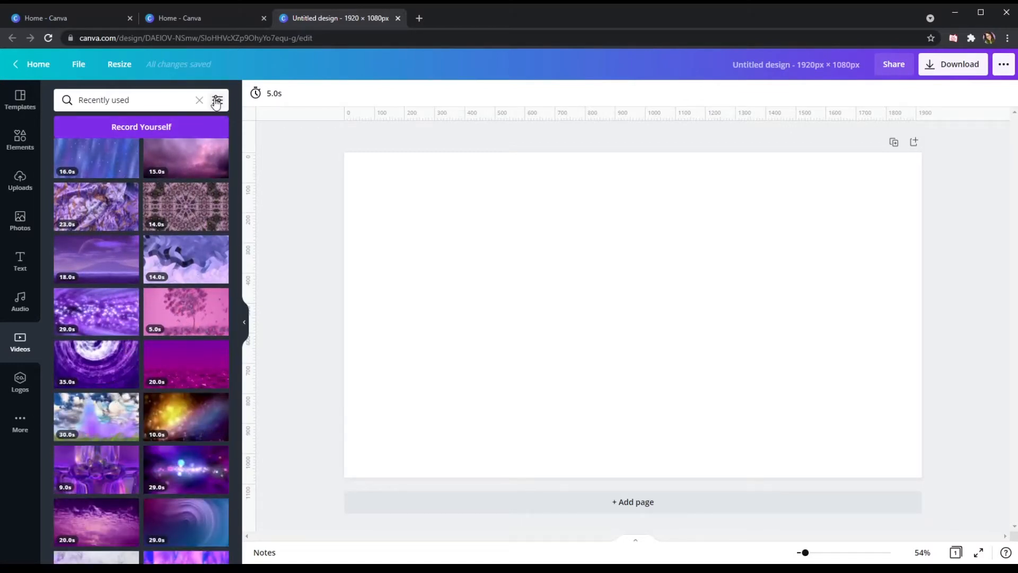
{"action": "scroll", "scroll_direction": "down", "scroll_amount": 3}
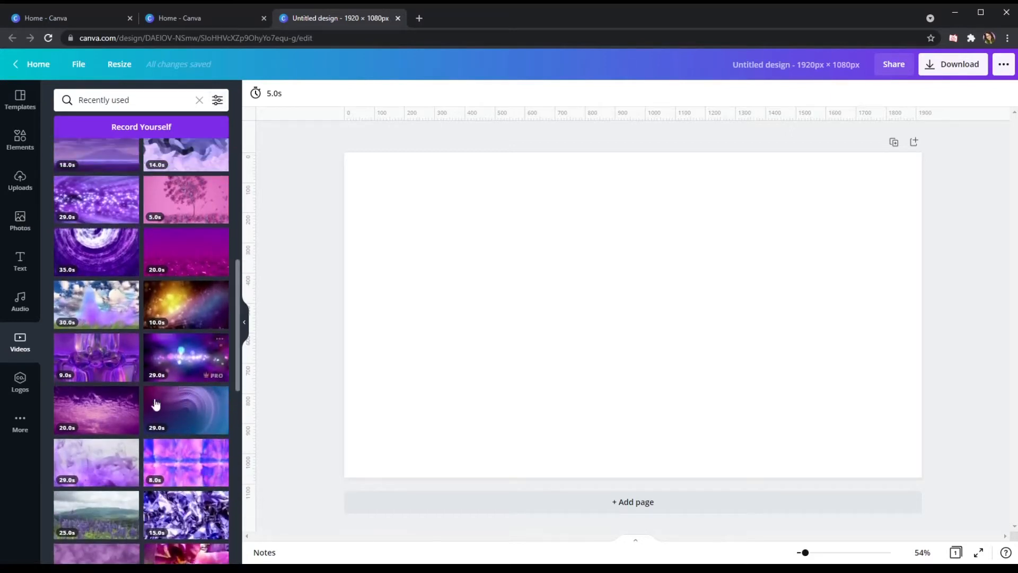
{"action": "scroll", "scroll_direction": "down", "scroll_amount": 3}
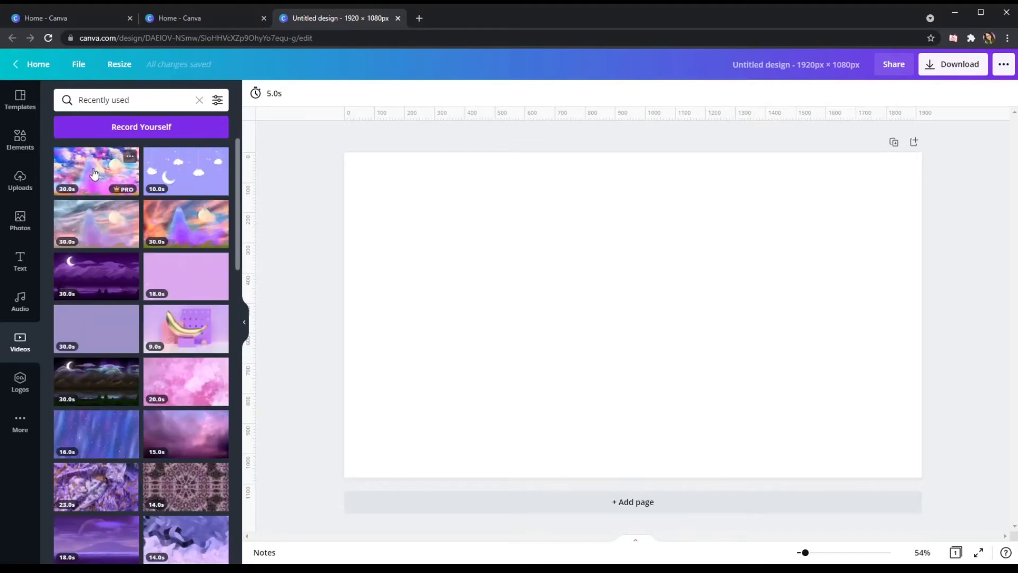
{"action": "mouse_move", "coordinate": [130, 240]}
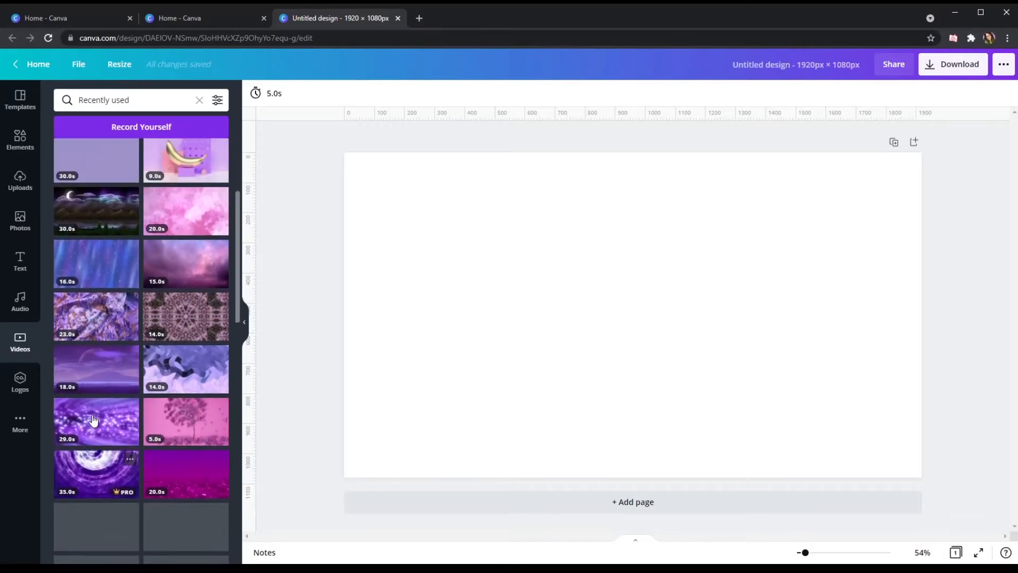
{"action": "scroll", "scroll_direction": "down", "scroll_amount": 3}
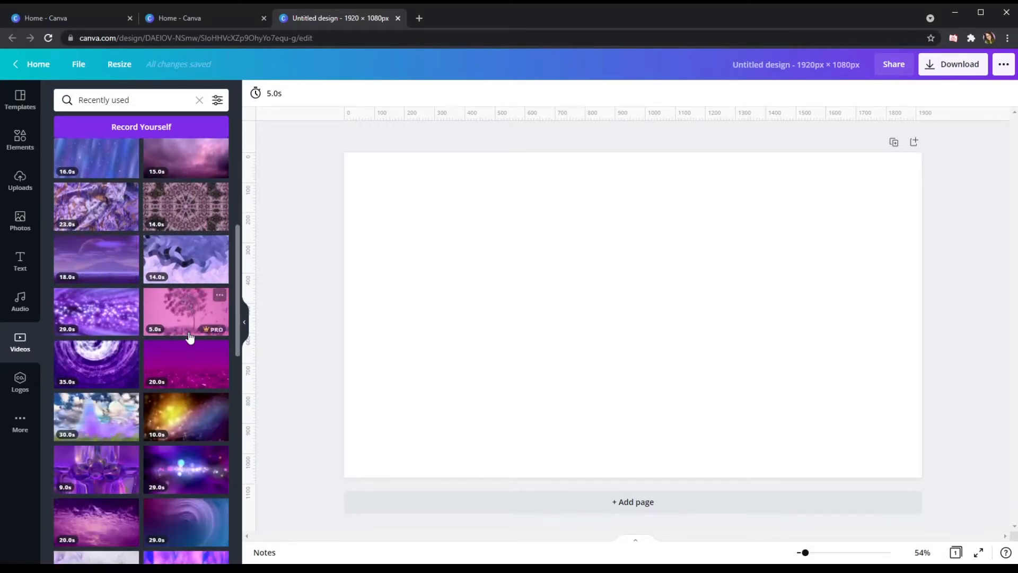
{"action": "scroll", "scroll_direction": "down", "scroll_amount": 3}
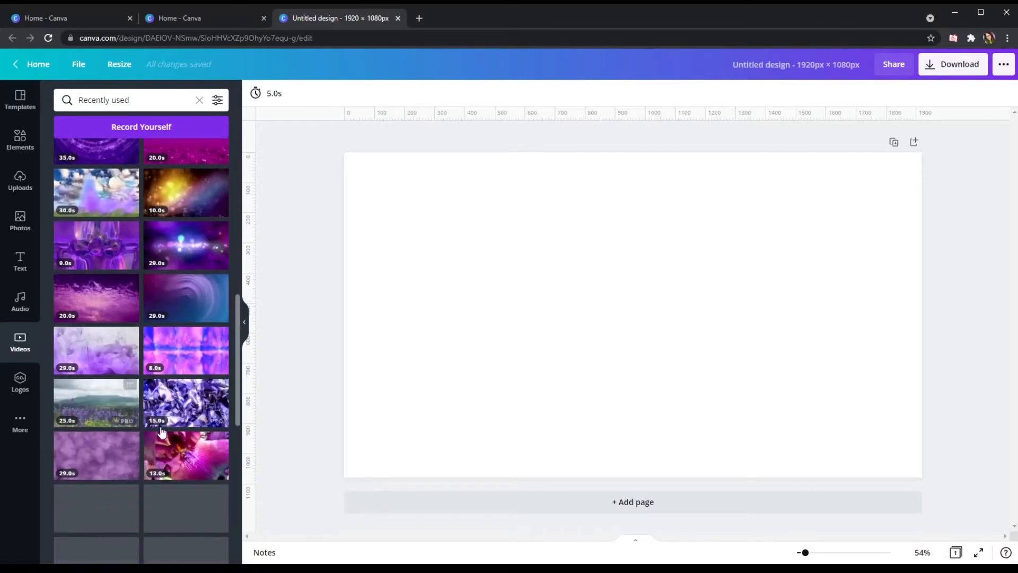
{"action": "scroll", "scroll_direction": "down", "scroll_amount": 3}
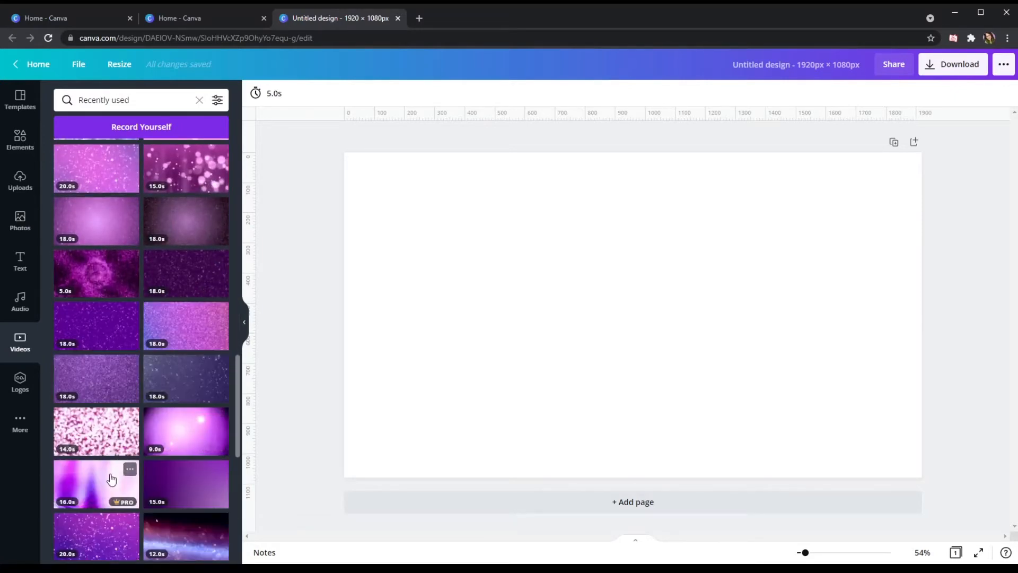
{"action": "scroll", "scroll_direction": "down", "scroll_amount": 3}
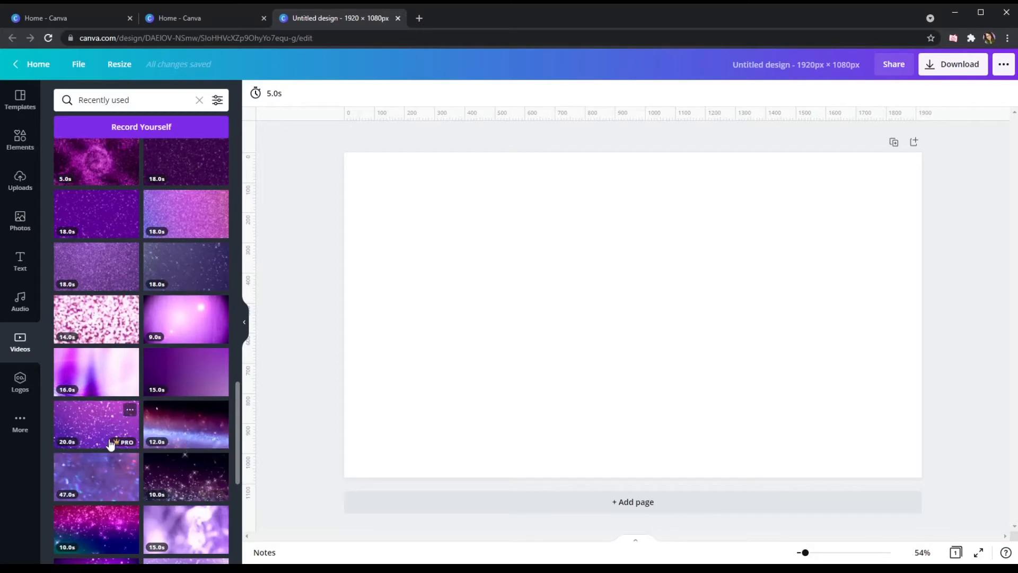
{"action": "scroll", "scroll_direction": "down", "scroll_amount": 3}
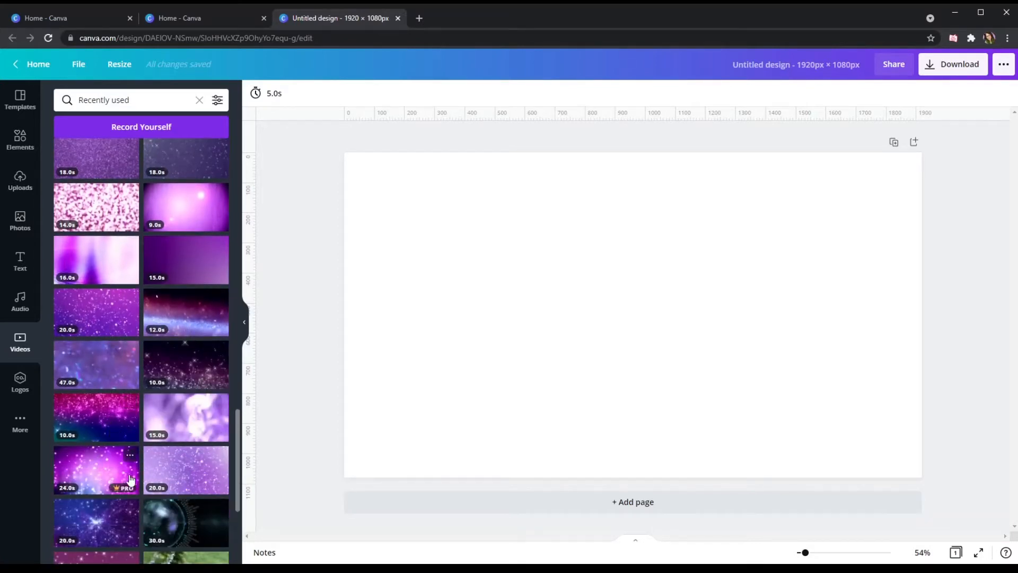
Search videos for 'cat', then return to the main Videos panel.
{"action": "left_click", "coordinate": [130, 100]}
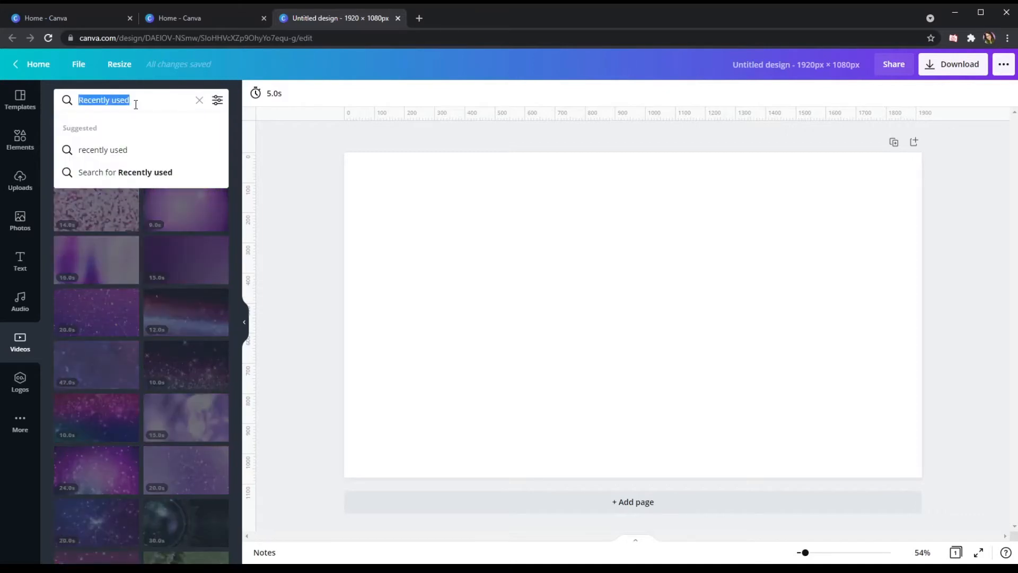
{"action": "type", "text": "cat"}
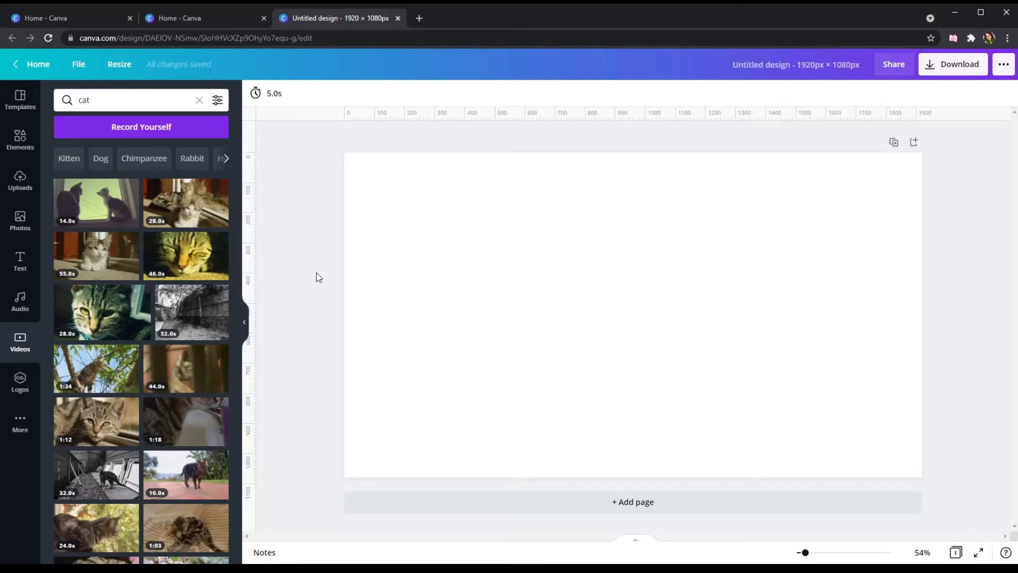
{"action": "mouse_move", "coordinate": [188, 161]}
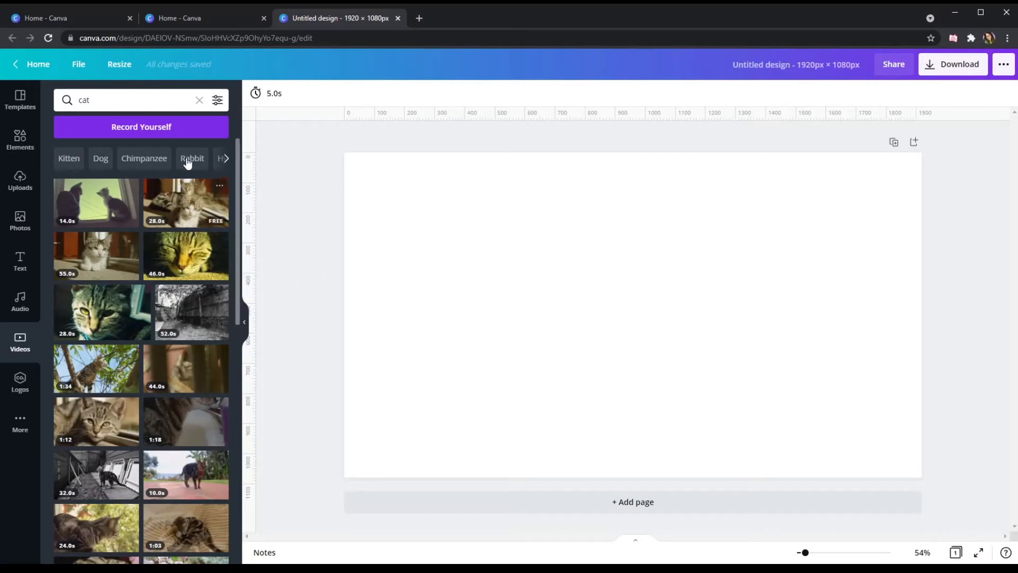
{"action": "left_click", "coordinate": [200, 100]}
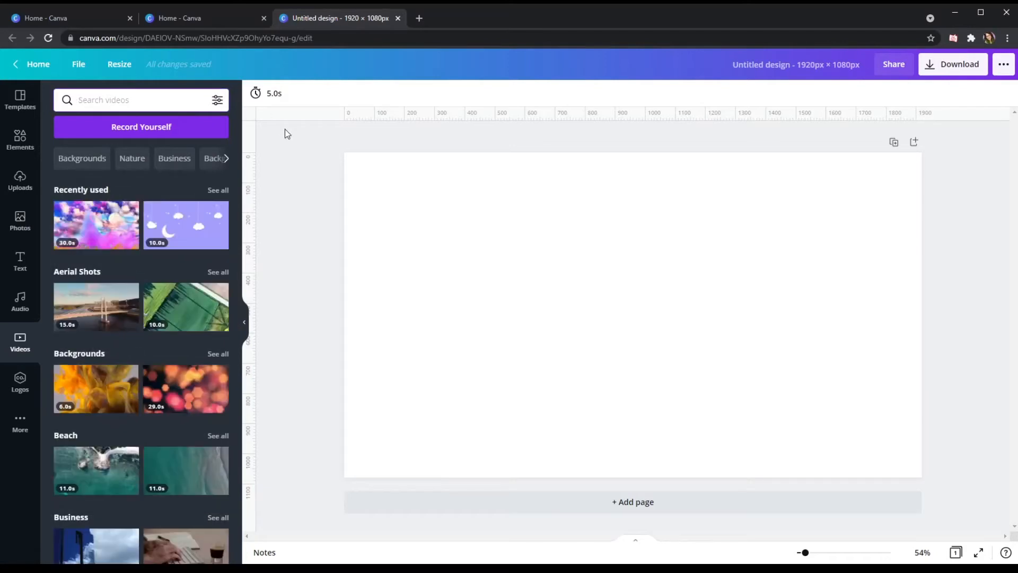
{"action": "mouse_move", "coordinate": [80, 226]}
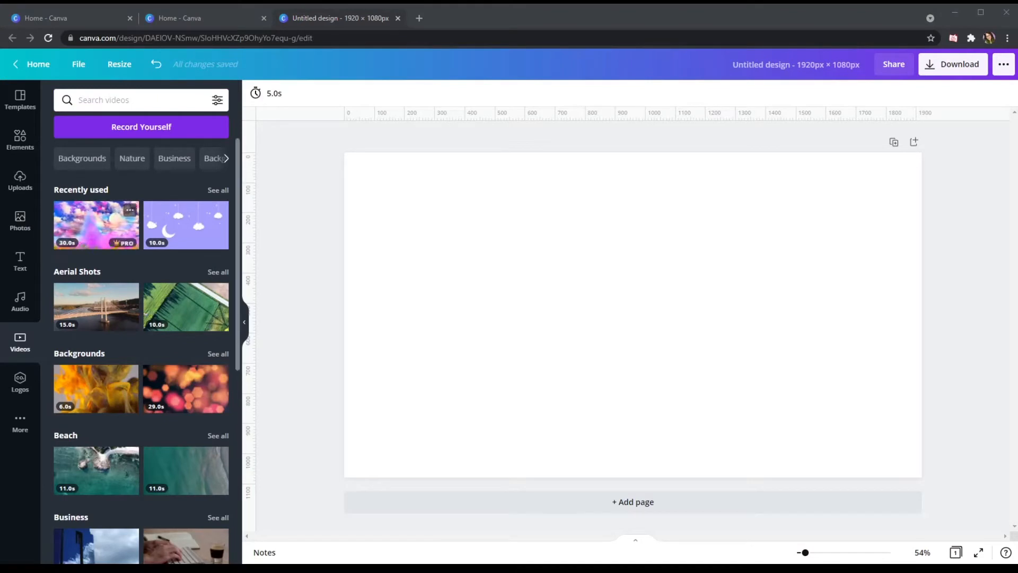
Add the pastel clouds-and-hearts video and stretch it to cover the whole page.
{"action": "left_click", "coordinate": [95, 225]}
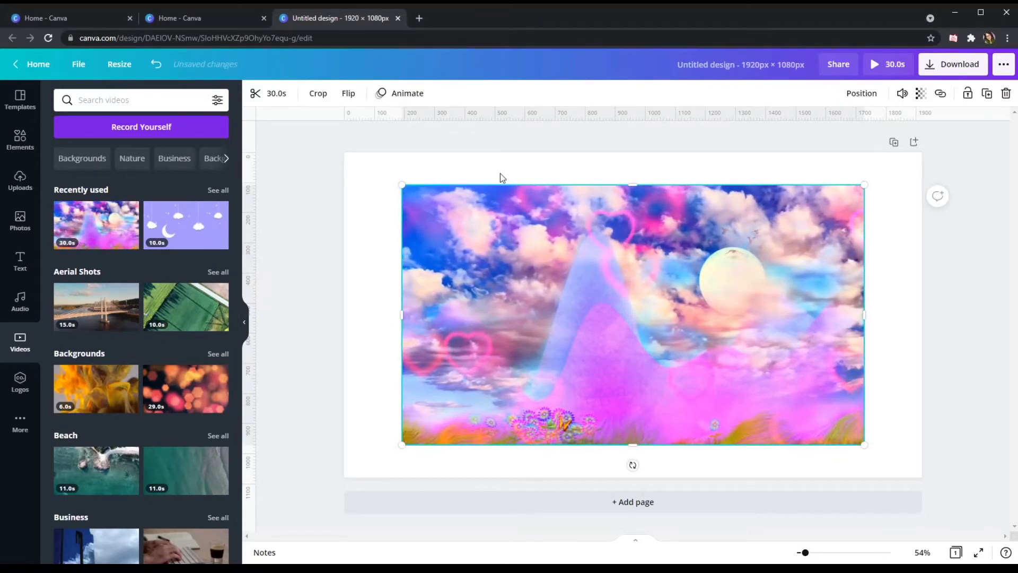
{"action": "left_click_drag", "start_coordinate": [402, 185], "coordinate": [345, 153]}
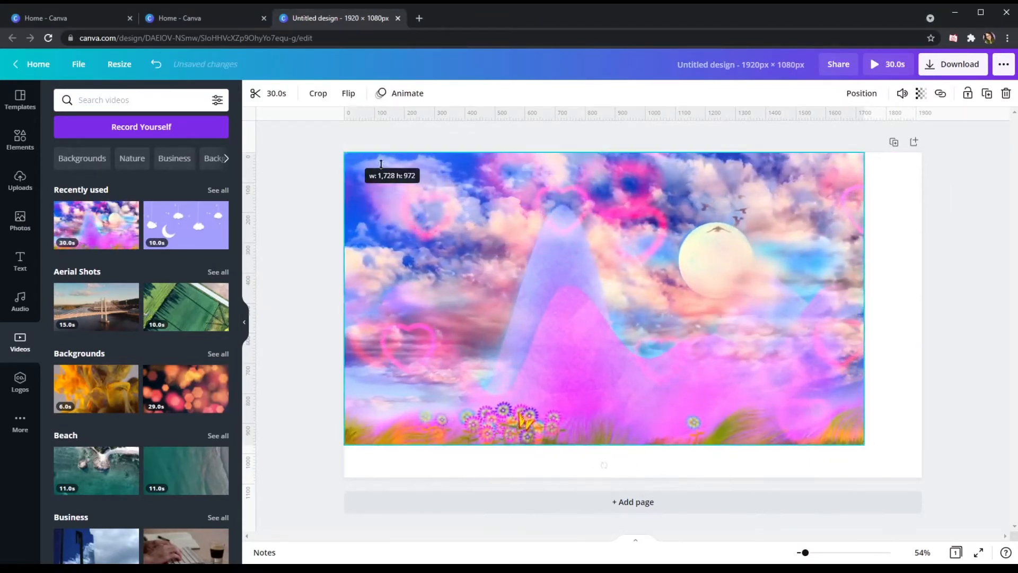
{"action": "left_click_drag", "start_coordinate": [863, 446], "coordinate": [922, 484]}
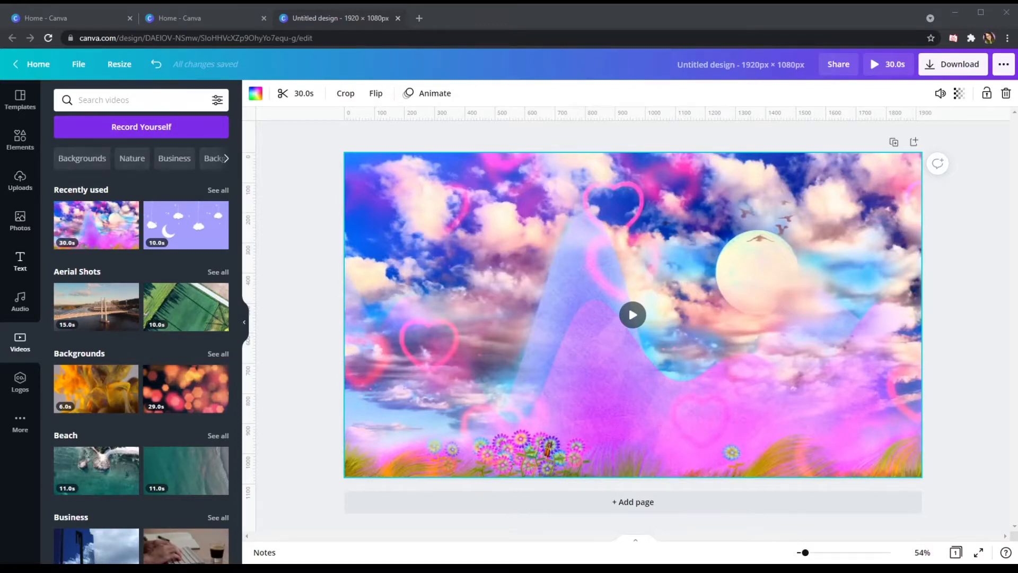
Make the subheading the Starting Soon title at font size 150.
{"action": "left_click", "coordinate": [19, 262]}
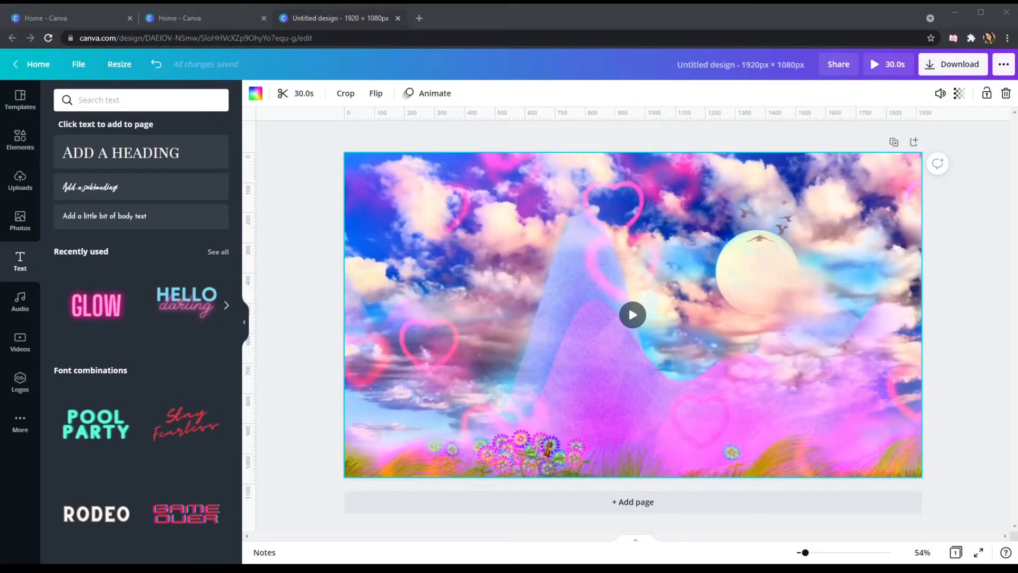
{"action": "mouse_move", "coordinate": [90, 187]}
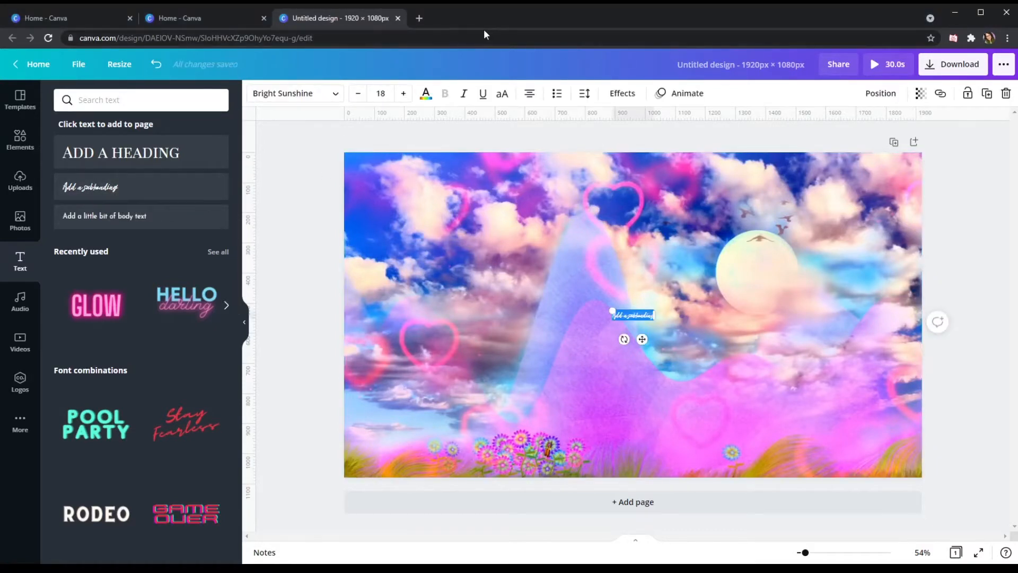
{"action": "left_click", "coordinate": [381, 93]}
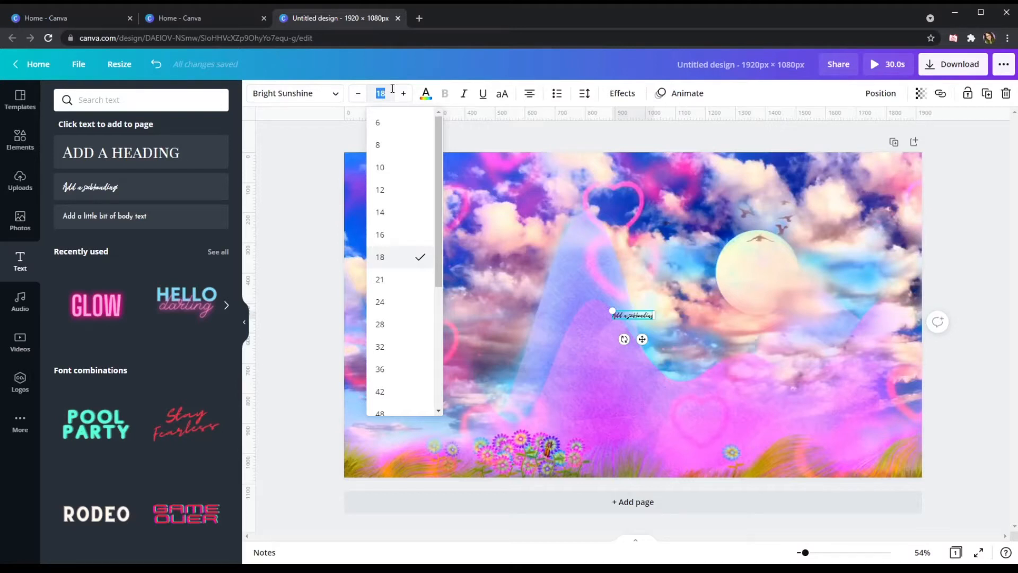
{"action": "type", "text": "150"}
{"action": "left_click", "coordinate": [632, 315]}
{"action": "type", "text": "Starting Soon"}
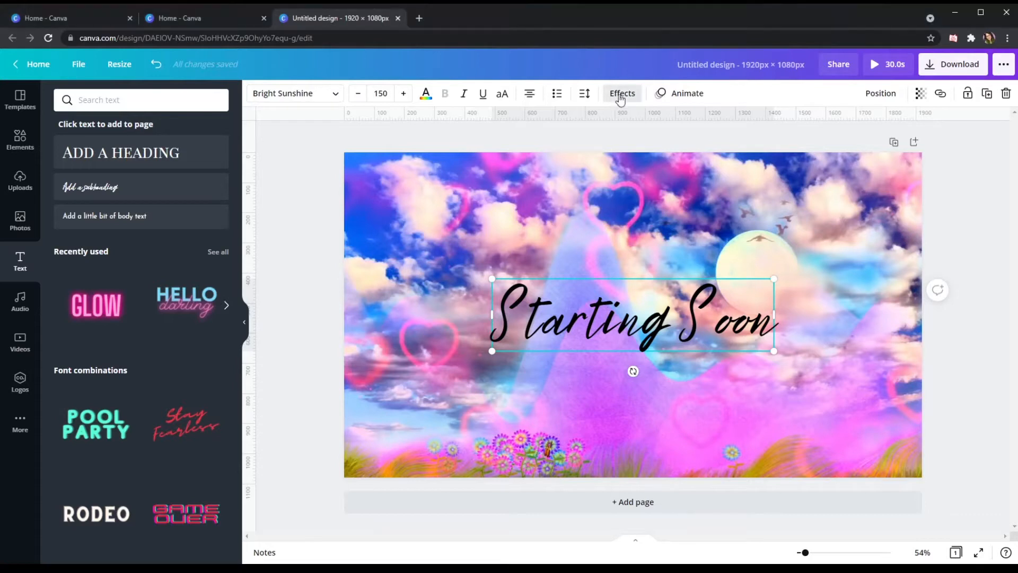
Apply the Neon effect to the Starting Soon title and colour it gold.
{"action": "left_click", "coordinate": [622, 92]}
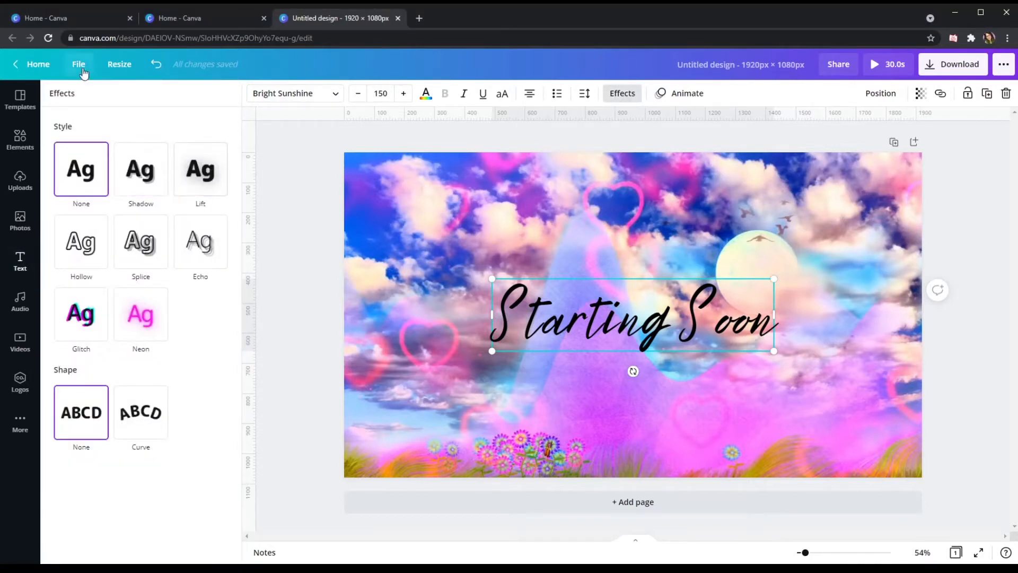
{"action": "mouse_move", "coordinate": [221, 345]}
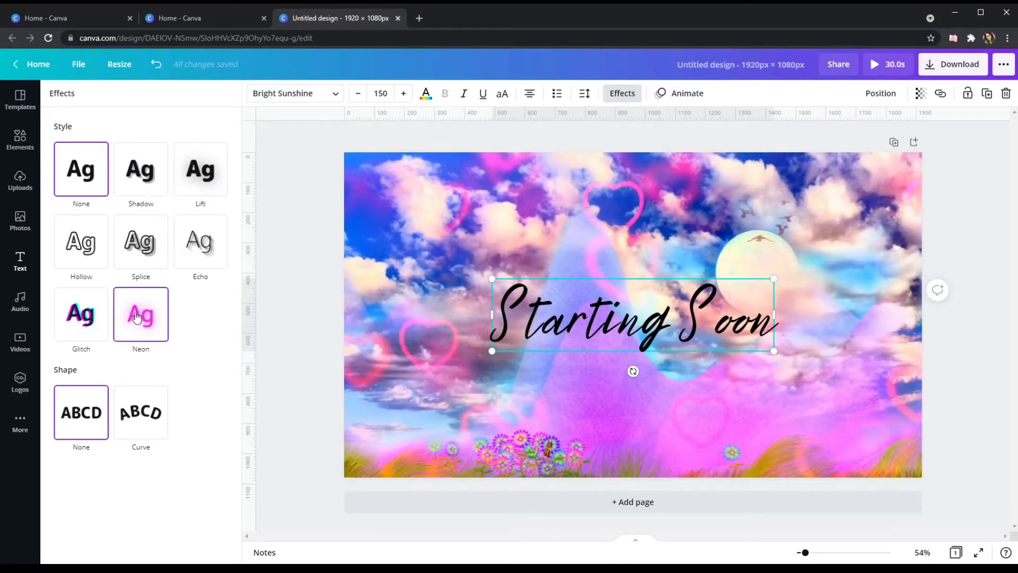
{"action": "left_click", "coordinate": [140, 313]}
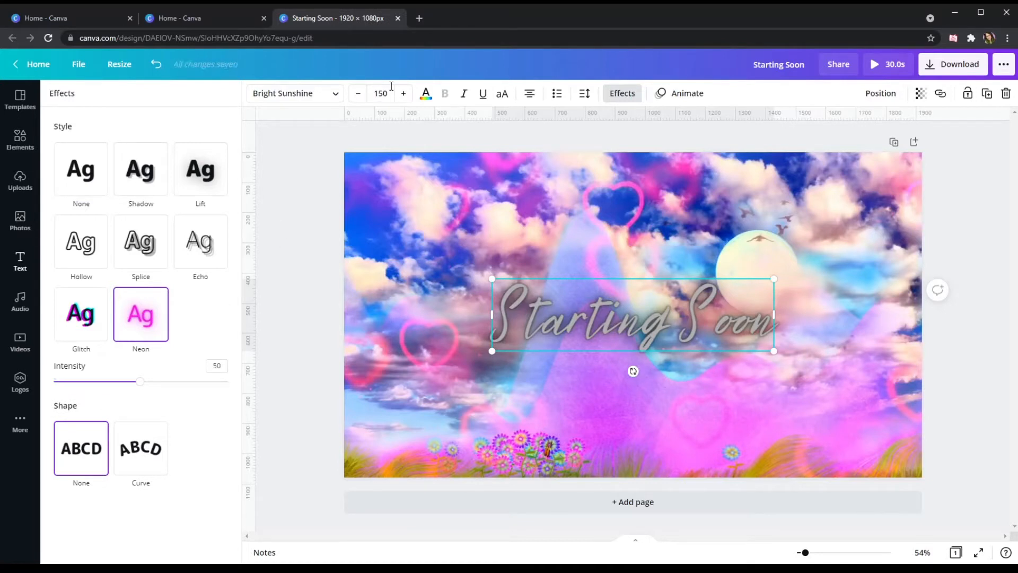
{"action": "mouse_move", "coordinate": [425, 93]}
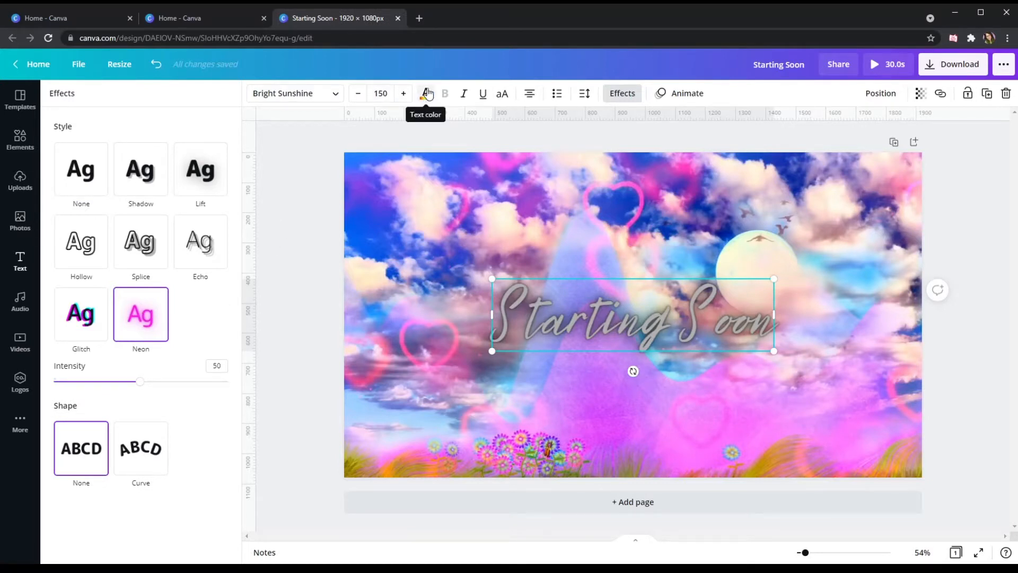
{"action": "left_click", "coordinate": [425, 93]}
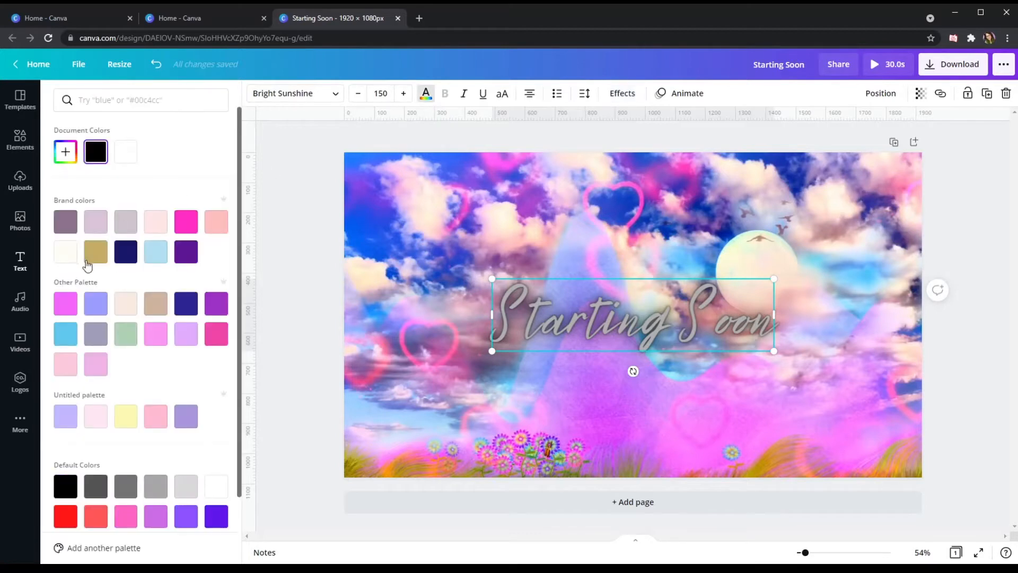
{"action": "left_click", "coordinate": [95, 251]}
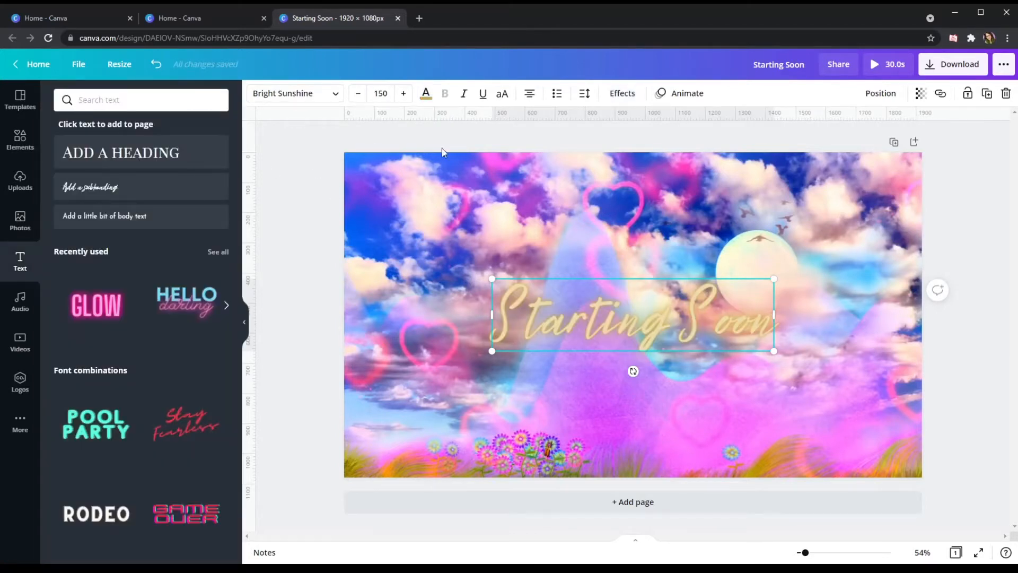
{"action": "mouse_move", "coordinate": [566, 286]}
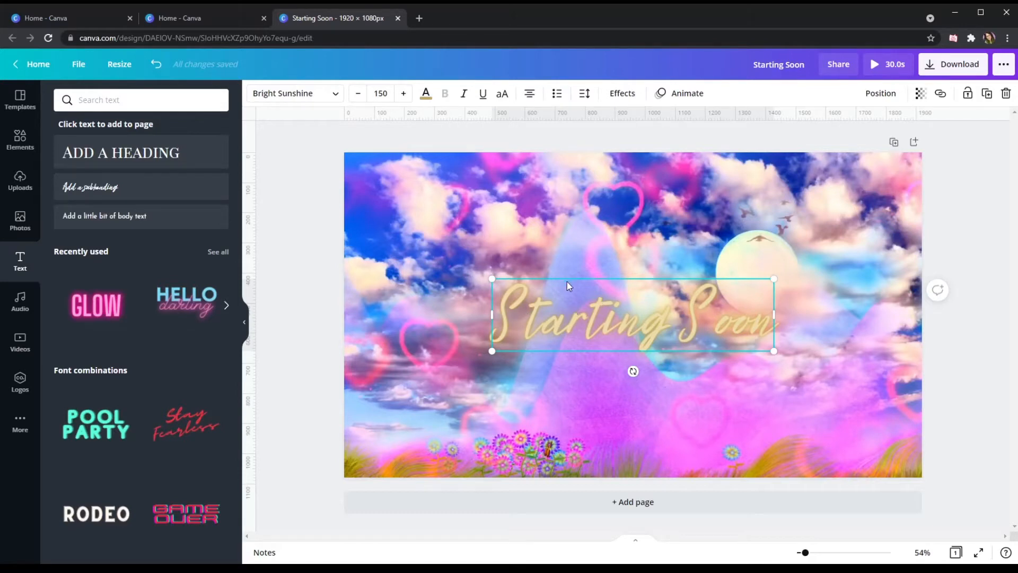
{"action": "mouse_move", "coordinate": [578, 311]}
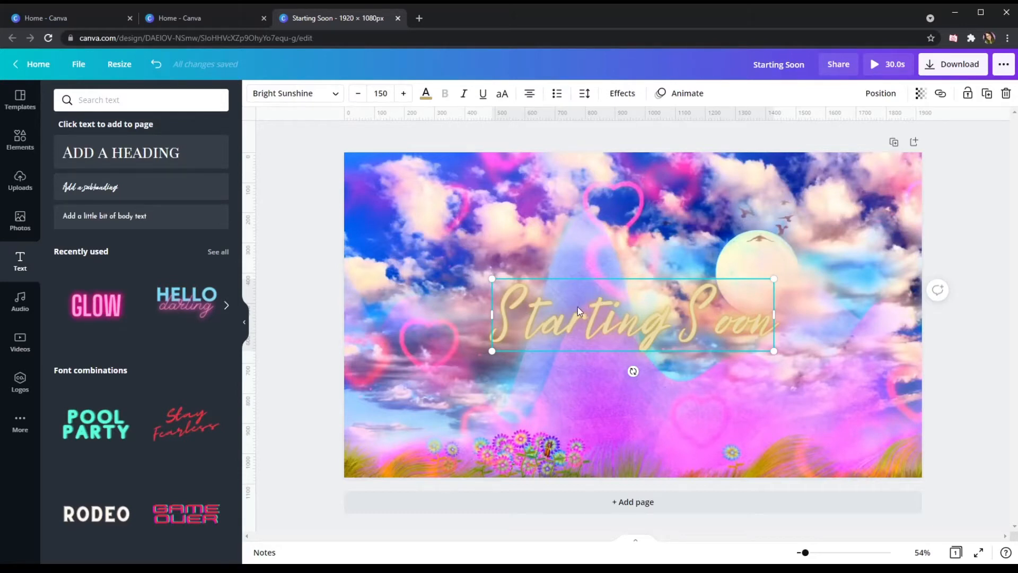
{"action": "mouse_move", "coordinate": [963, 214]}
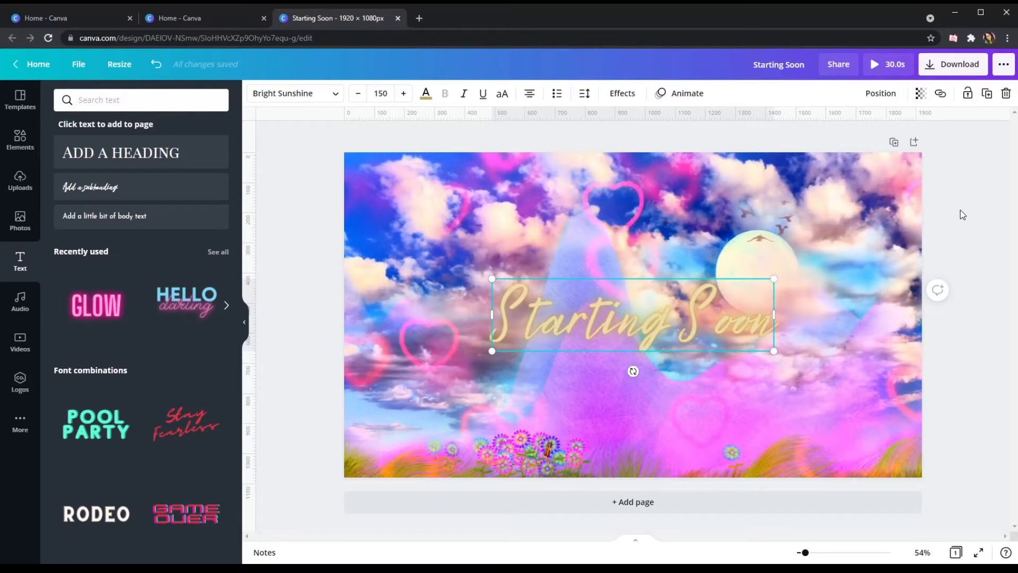
{"action": "mouse_move", "coordinate": [986, 93]}
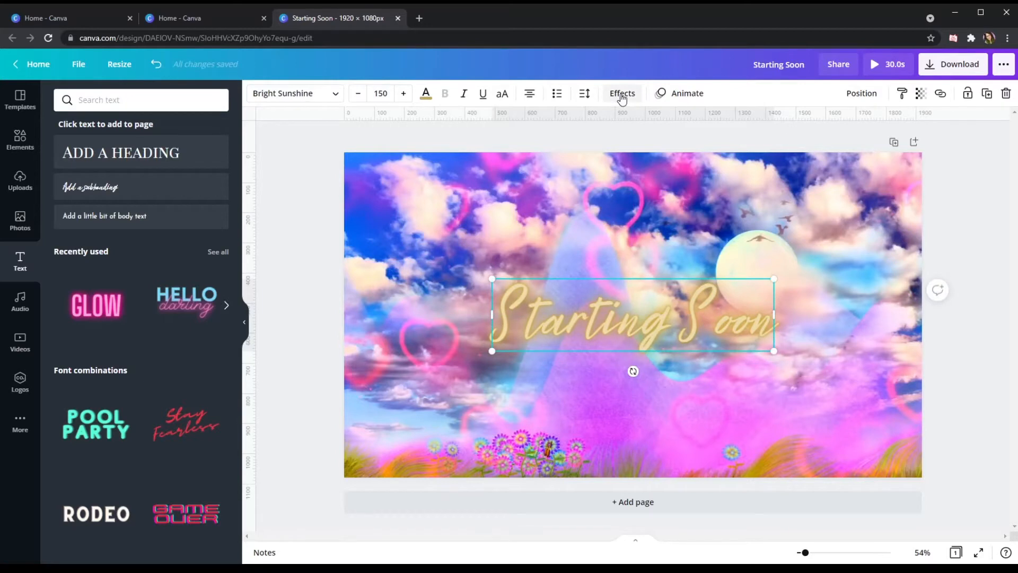
Recolour the neon Starting Soon title to White from Document Colors.
{"action": "left_click", "coordinate": [621, 93]}
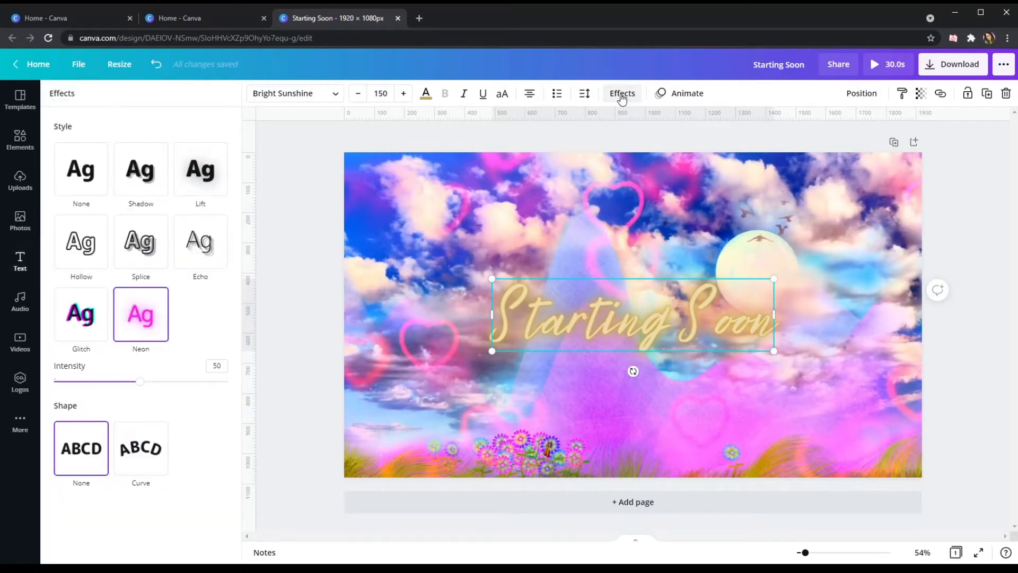
{"action": "left_click", "coordinate": [425, 93]}
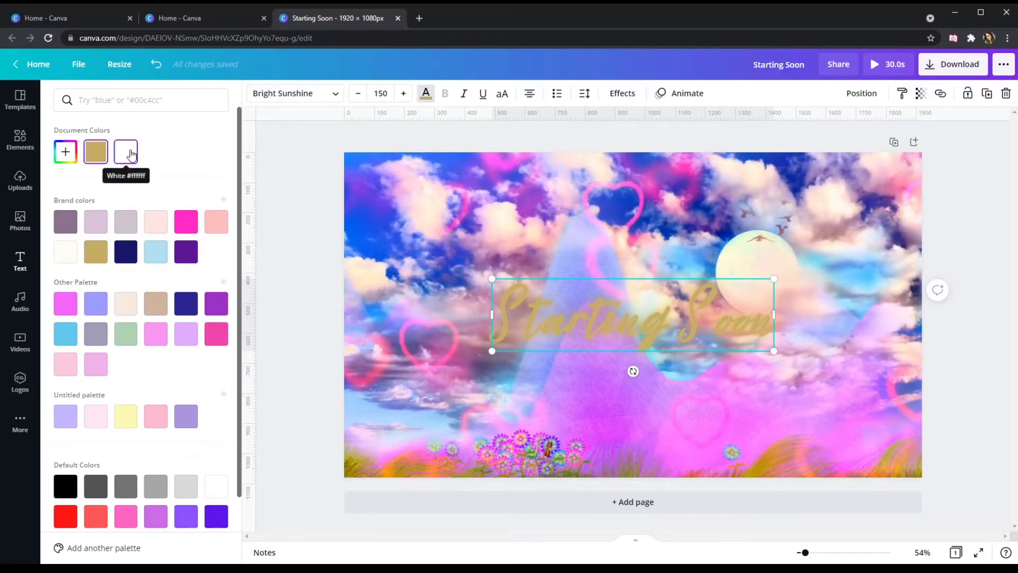
{"action": "left_click", "coordinate": [125, 151]}
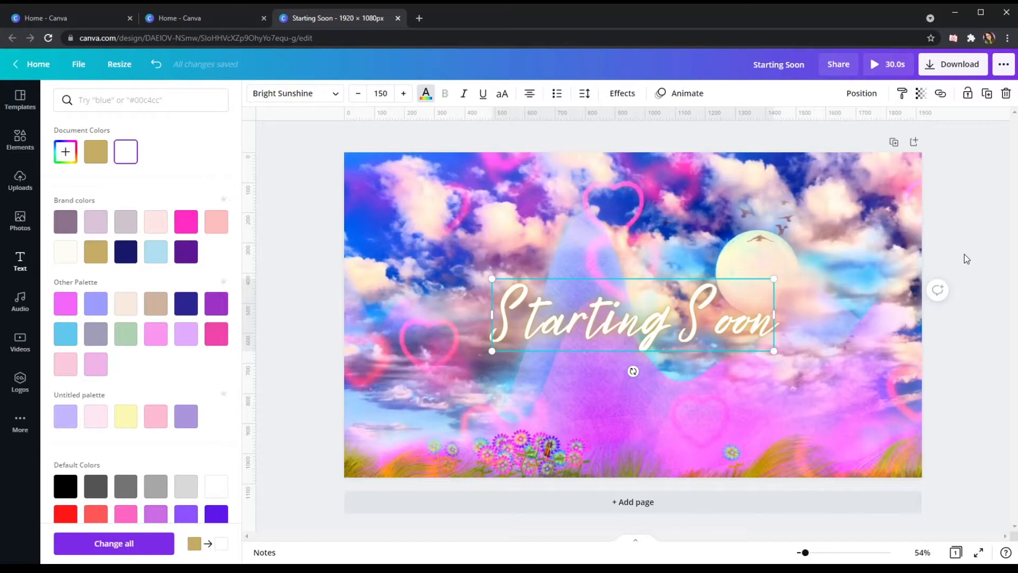
{"action": "left_click", "coordinate": [20, 260]}
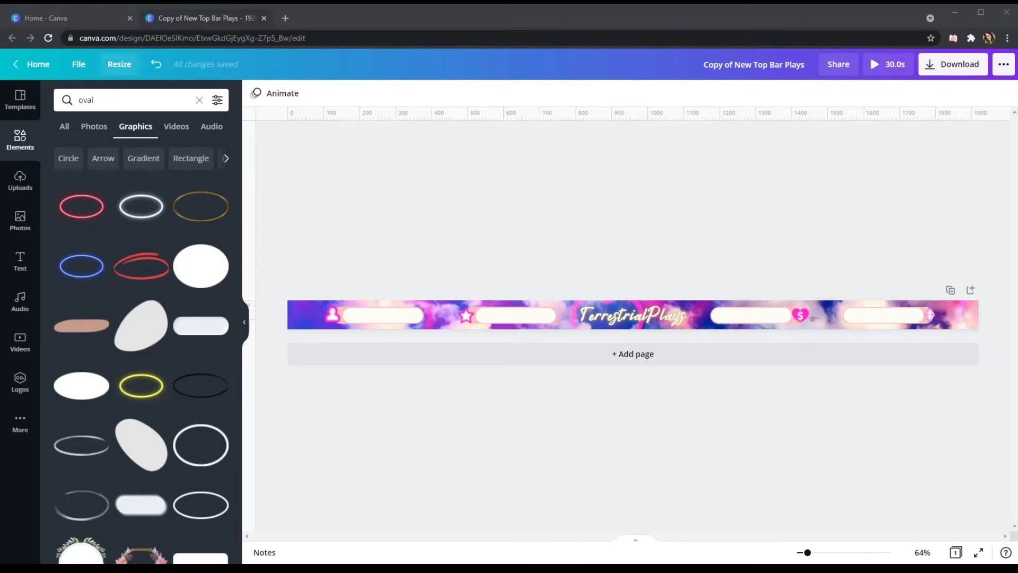
Switch to the 'Copy of New Top Bar Plays' design.
{"action": "left_click", "coordinate": [119, 64]}
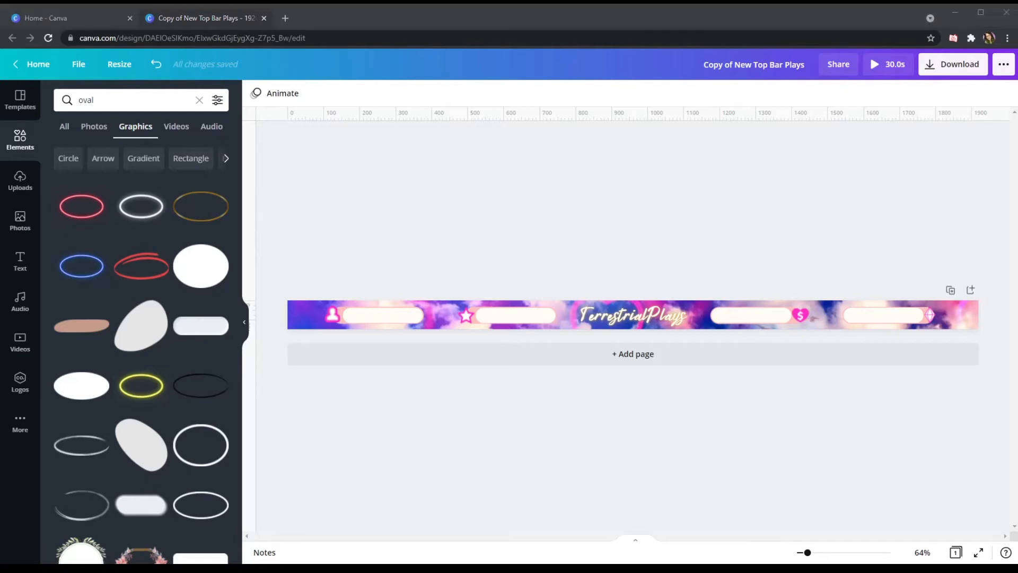
Delete the bar's title, tabs and old background, then set the pink cloud video as background.
{"action": "left_click", "coordinate": [632, 315]}
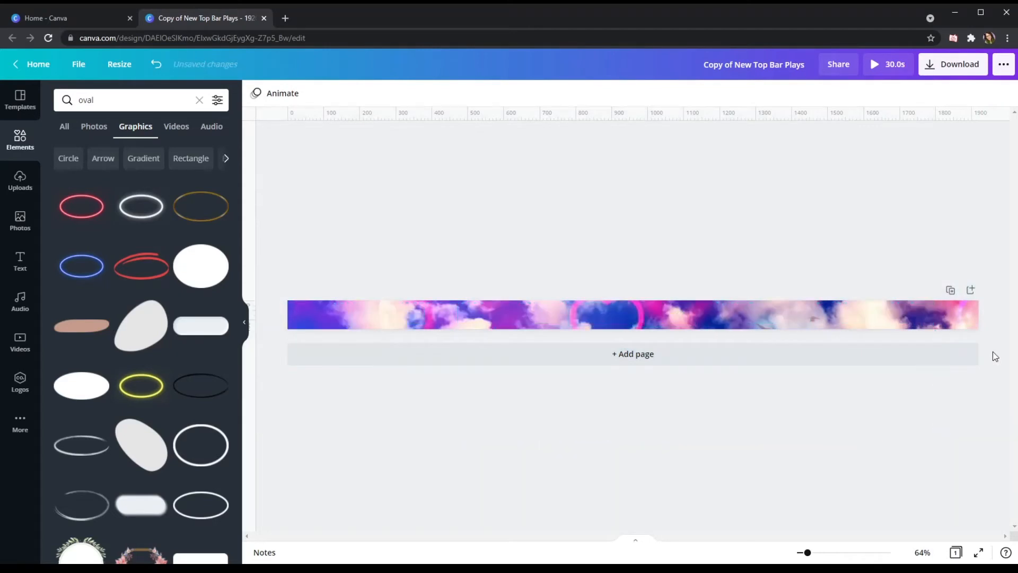
{"action": "left_click", "coordinate": [632, 315]}
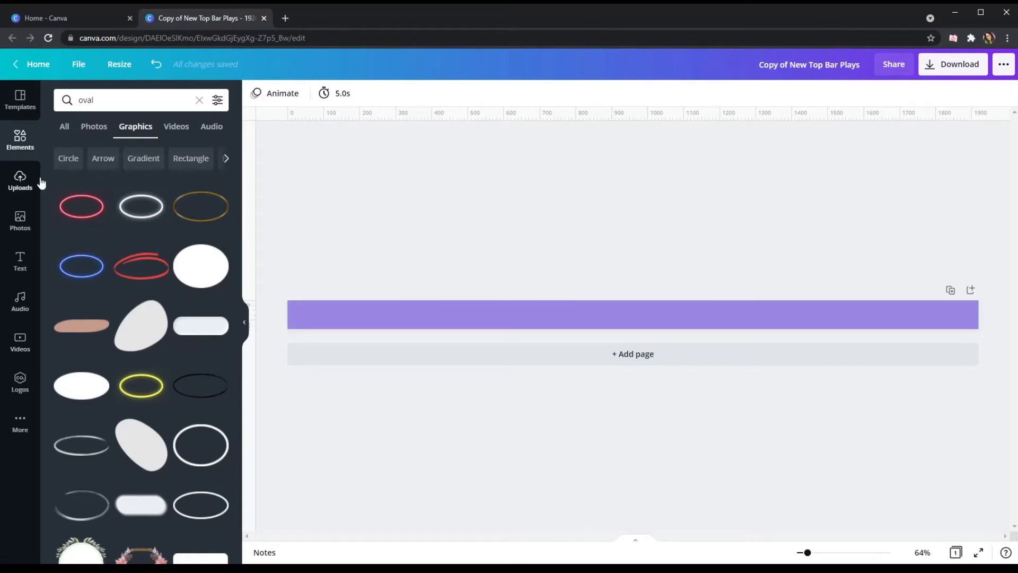
{"action": "left_click", "coordinate": [20, 342]}
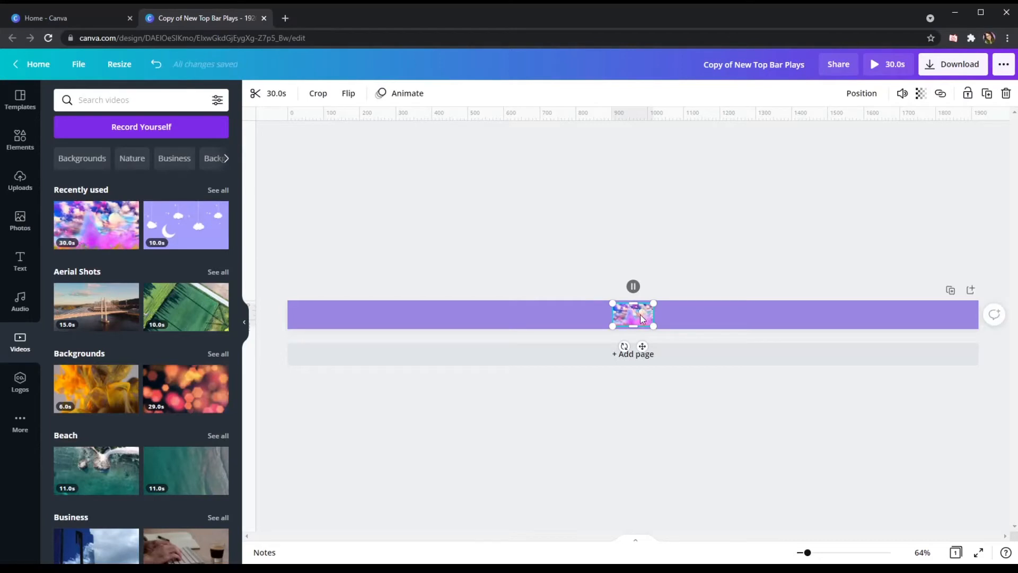
{"action": "left_click_drag", "start_coordinate": [633, 315], "coordinate": [308, 315]}
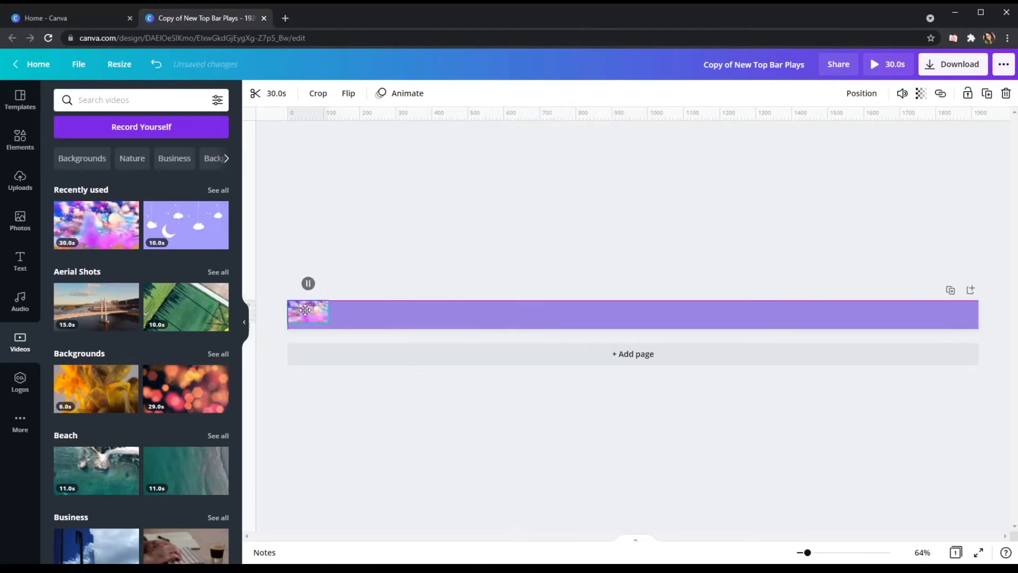
{"action": "left_click", "coordinate": [309, 314]}
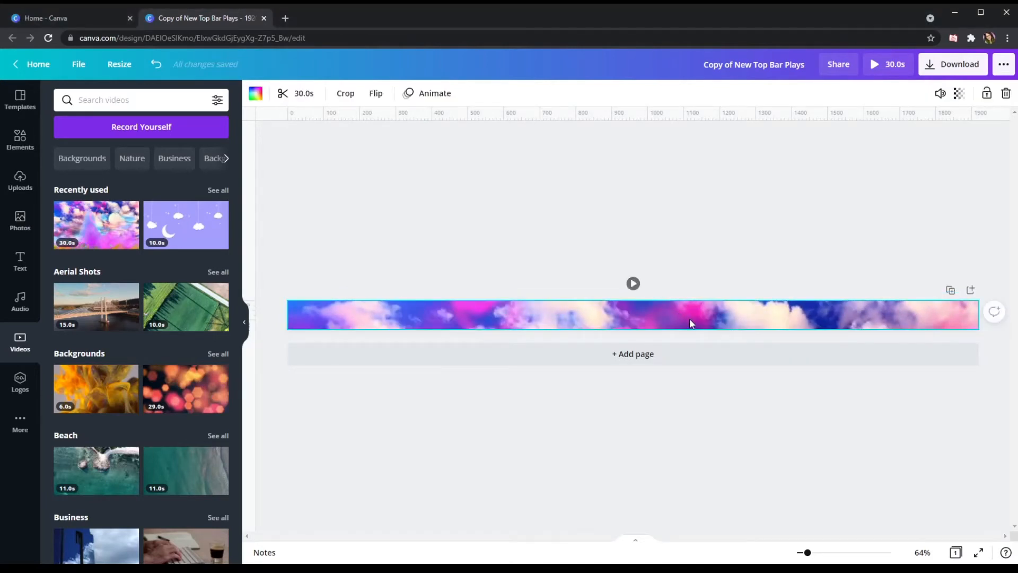
{"action": "left_click", "coordinate": [345, 93]}
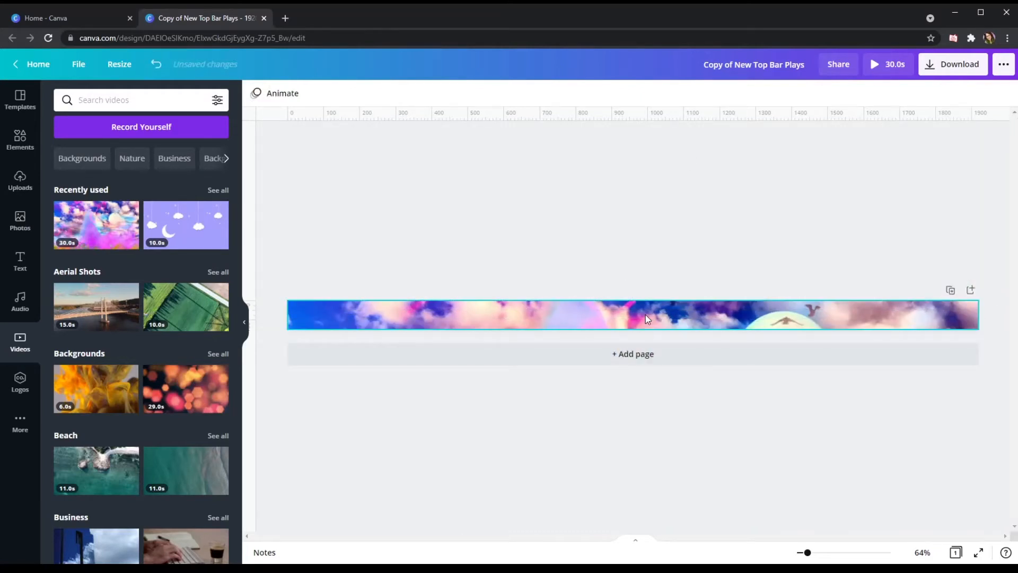
{"action": "left_click", "coordinate": [874, 64]}
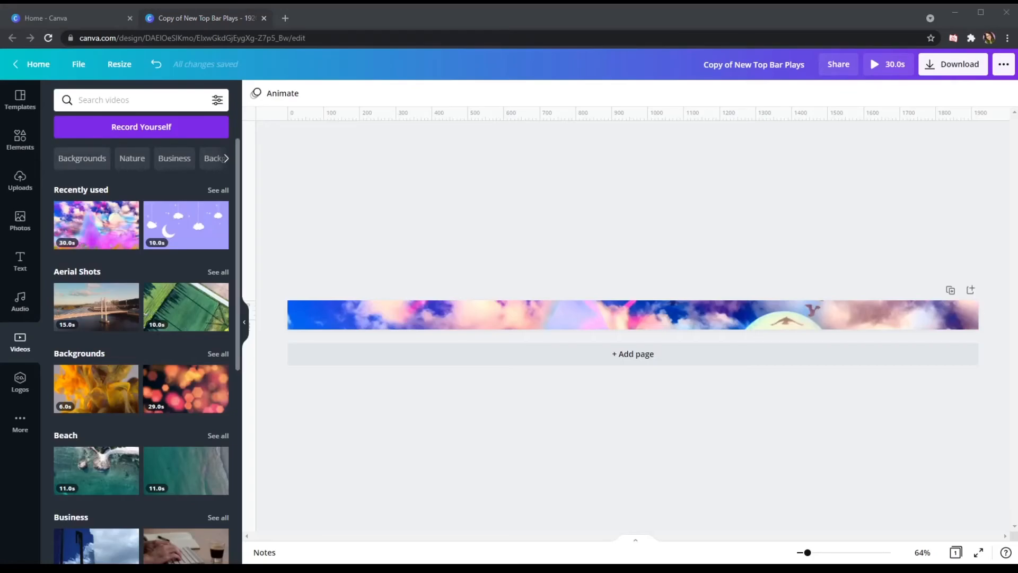
Select the cloudy bar and start adding the TerrestrialPlays subheading.
{"action": "left_click", "coordinate": [632, 315]}
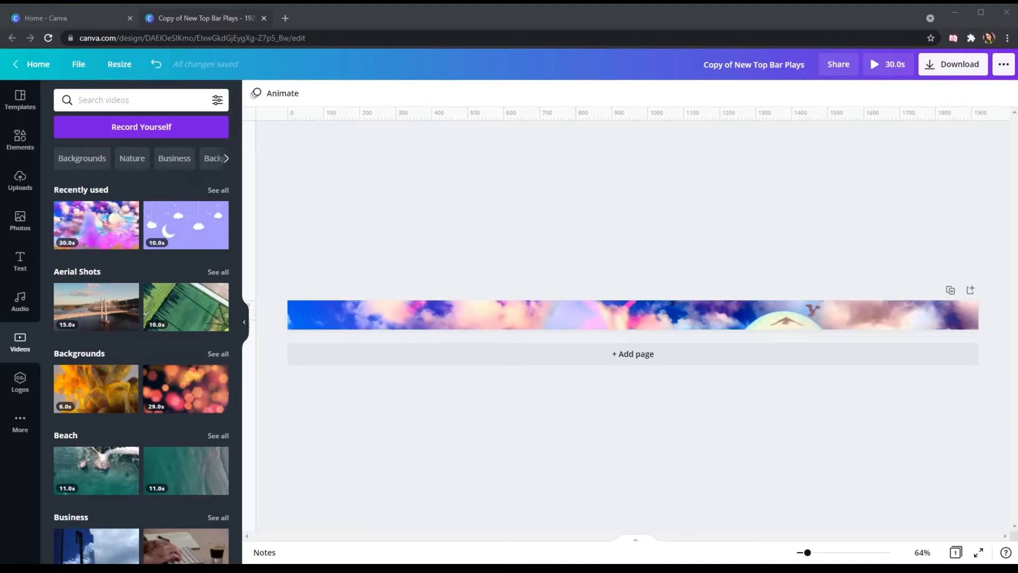
{"action": "left_click", "coordinate": [20, 261]}
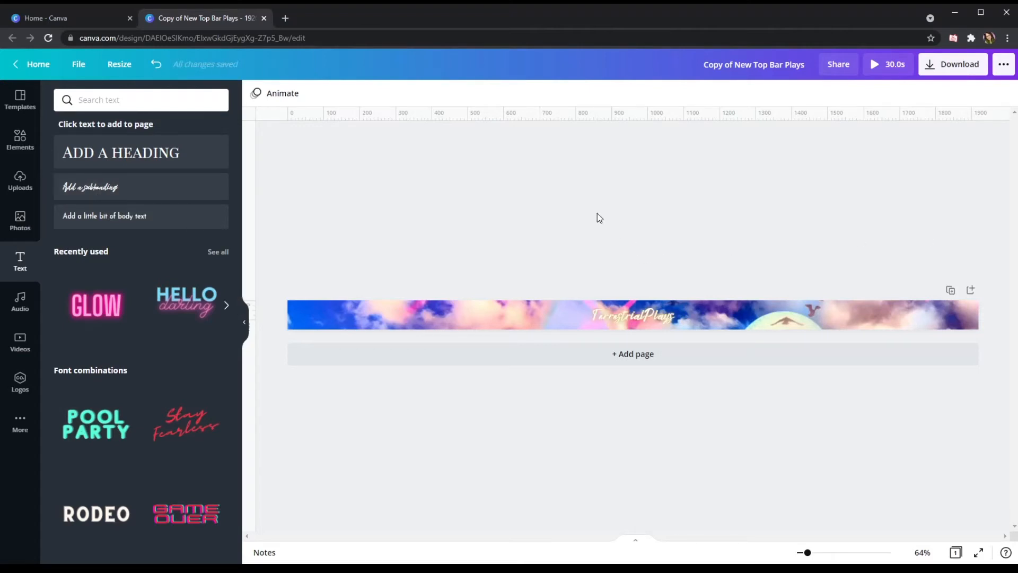
{"action": "mouse_move", "coordinate": [38, 176]}
{"action": "type", "text": "oval"}
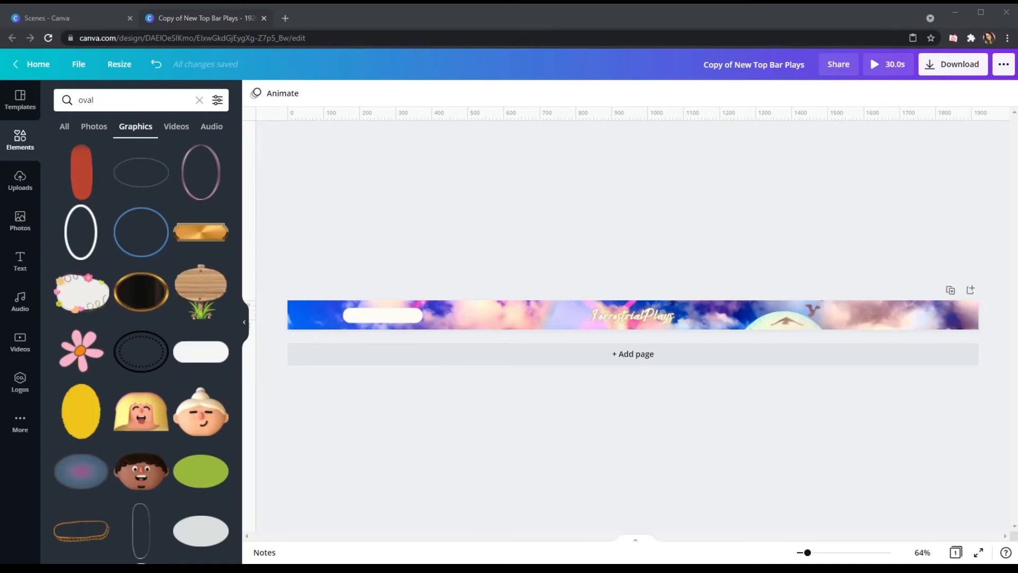
Widen the white pill on the top bar to about 249x47 and shift it left.
{"action": "left_click", "coordinate": [382, 316]}
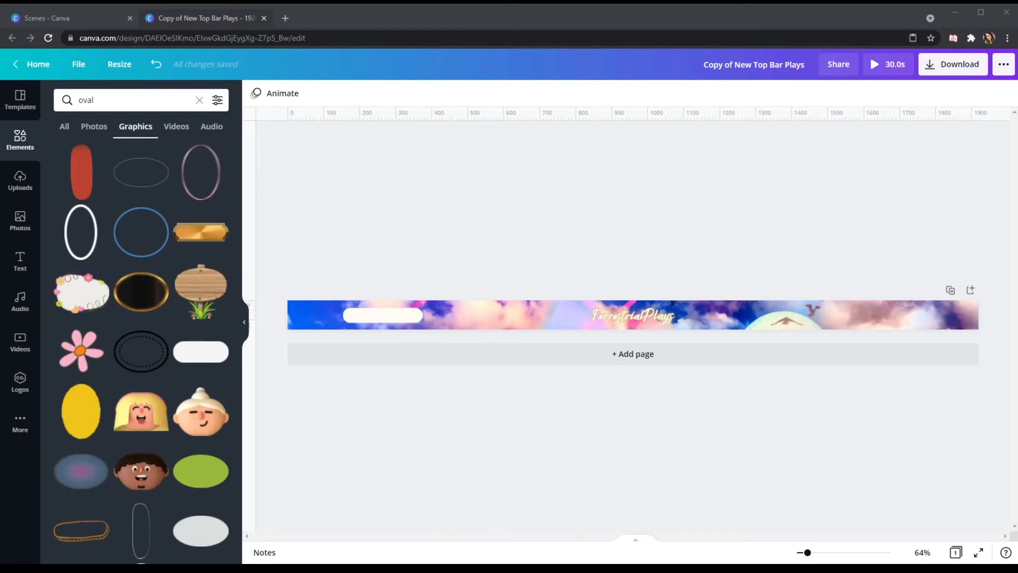
{"action": "mouse_move", "coordinate": [93, 129]}
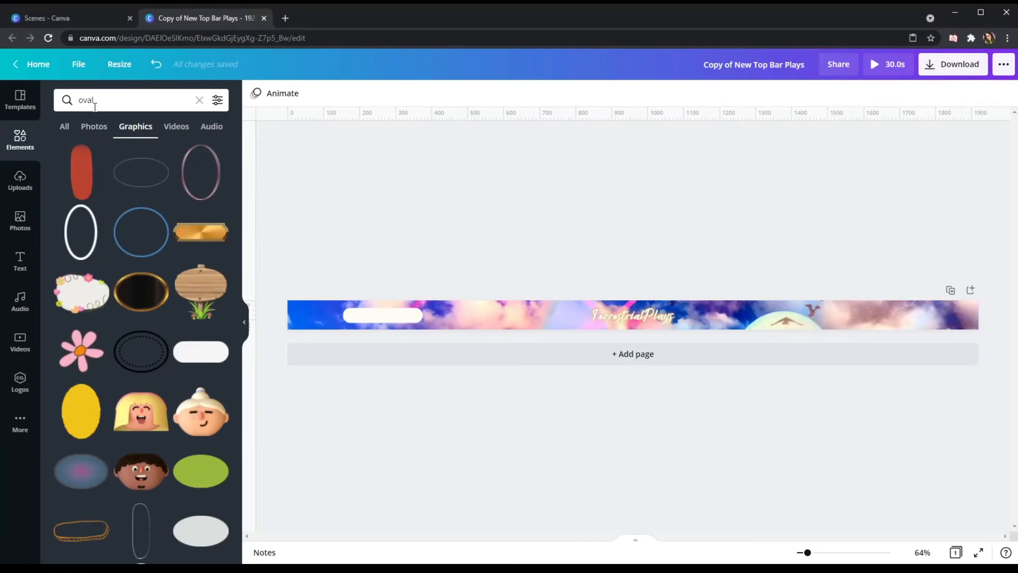
{"action": "left_click", "coordinate": [381, 316]}
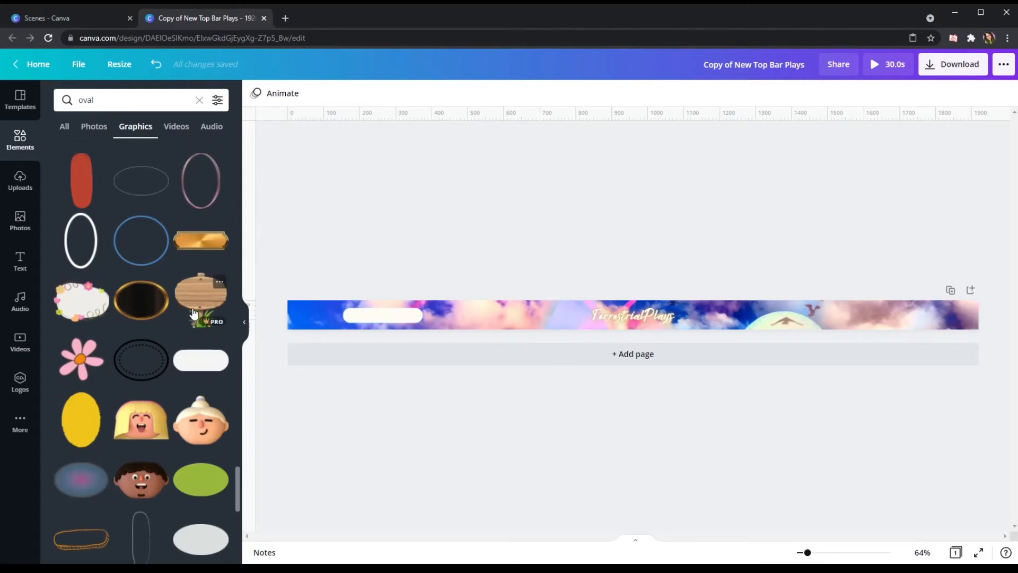
{"action": "scroll", "scroll_direction": "down", "scroll_amount": 3}
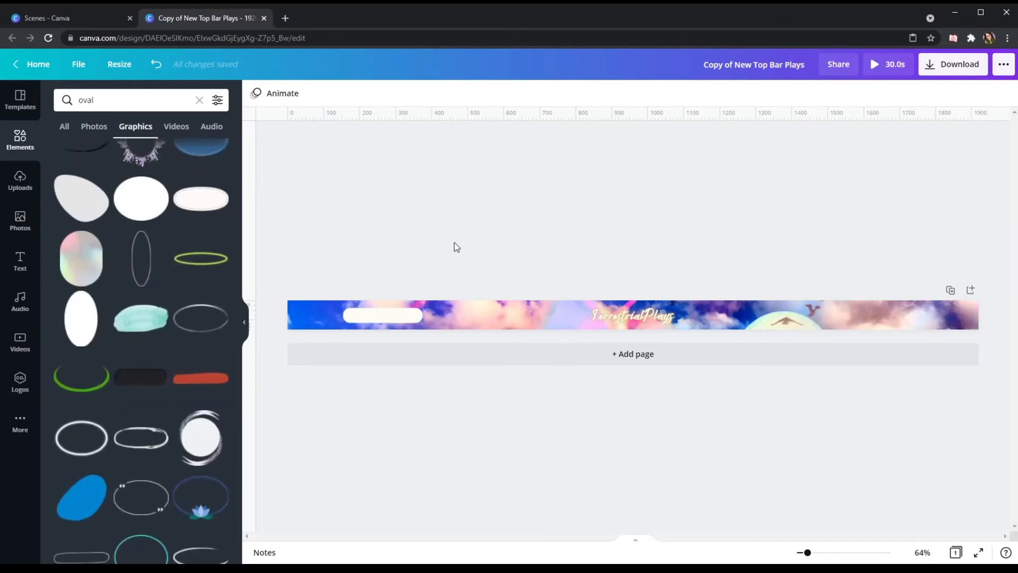
{"action": "left_click", "coordinate": [382, 316]}
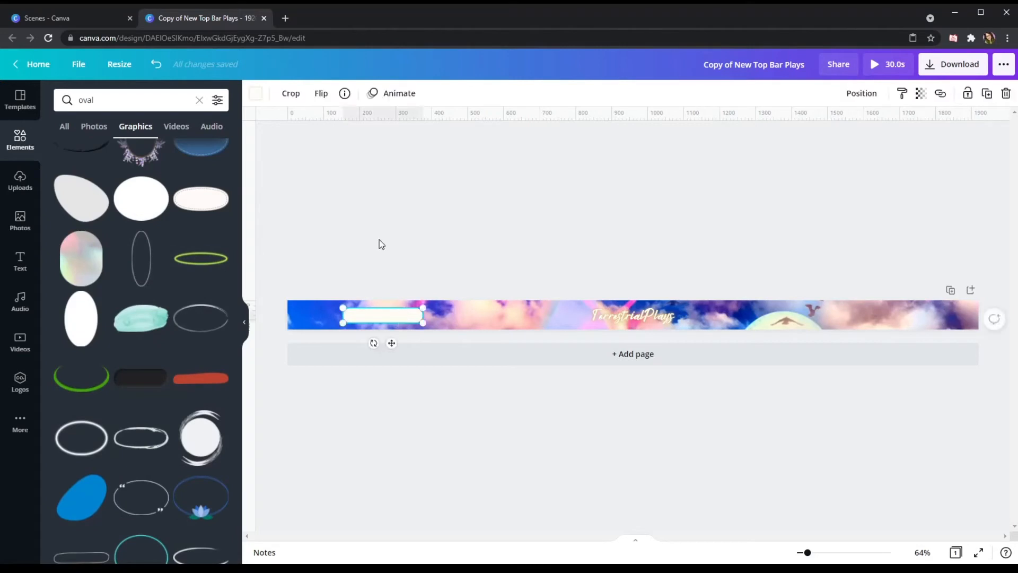
{"action": "mouse_move", "coordinate": [401, 194]}
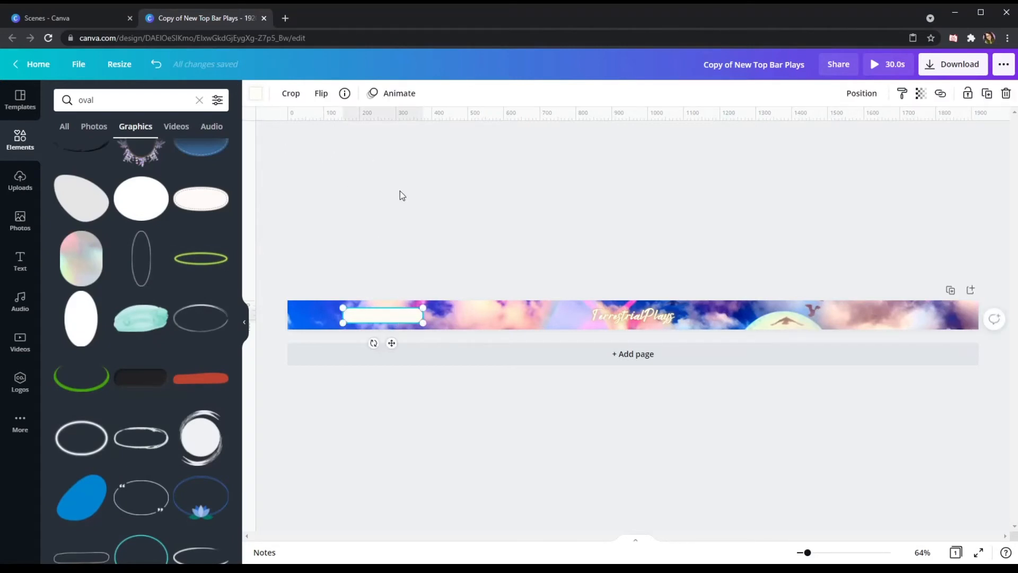
{"action": "left_click_drag", "start_coordinate": [423, 323], "coordinate": [433, 324]}
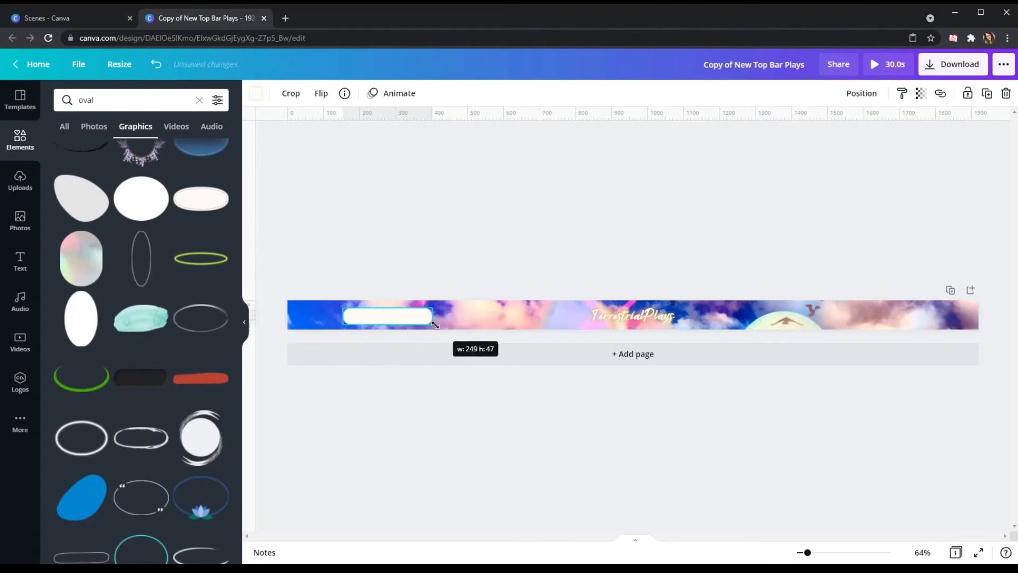
{"action": "left_click_drag", "start_coordinate": [434, 325], "coordinate": [442, 328]}
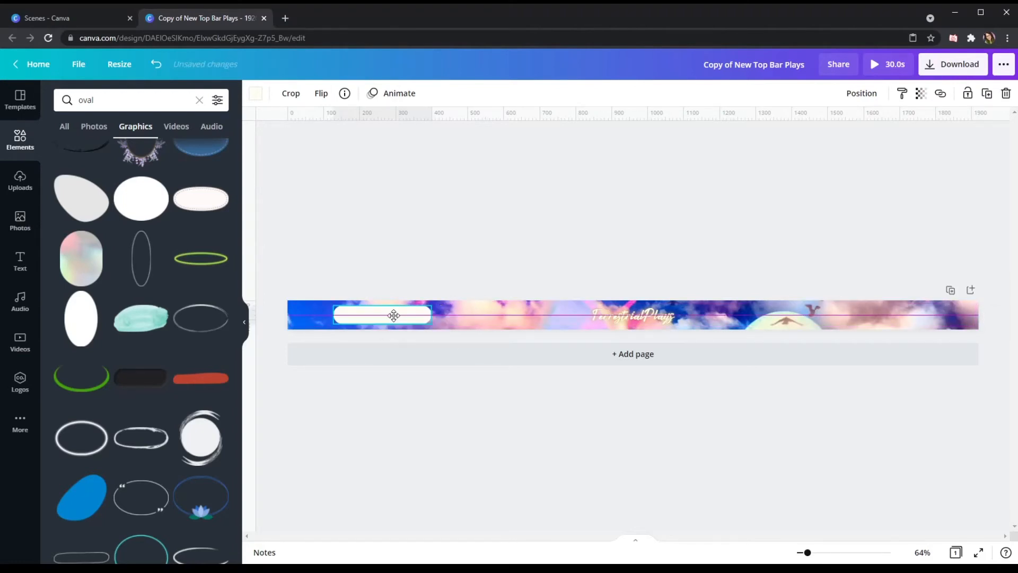
{"action": "left_click_drag", "start_coordinate": [393, 315], "coordinate": [374, 315]}
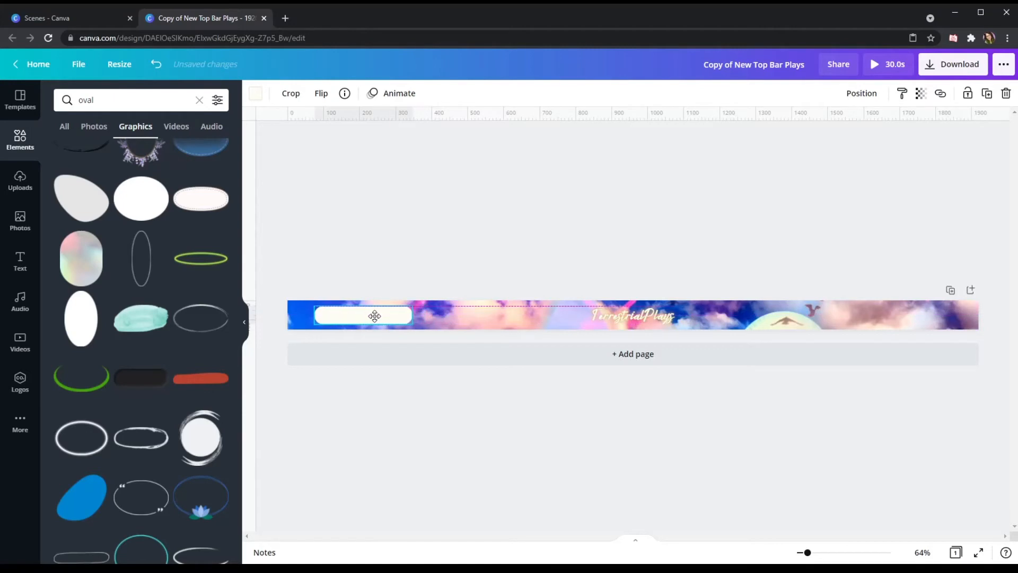
{"action": "left_click_drag", "start_coordinate": [374, 315], "coordinate": [384, 315]}
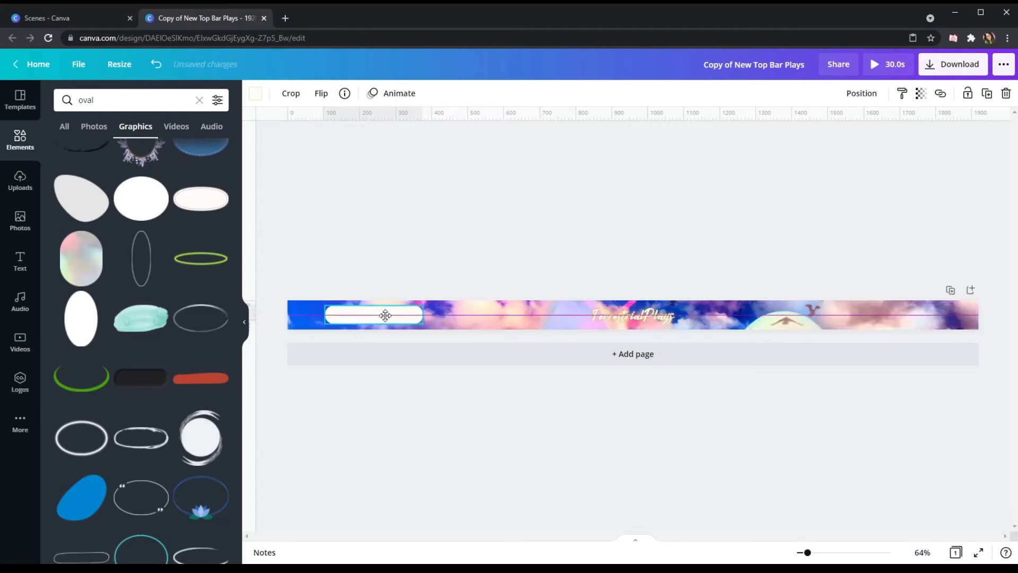
{"action": "left_click", "coordinate": [373, 315]}
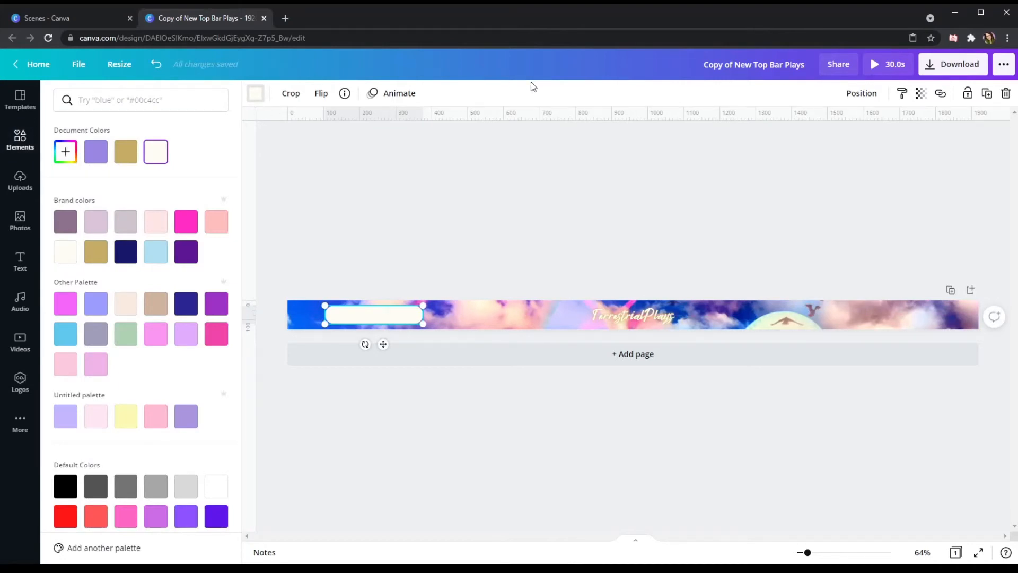
{"action": "mouse_move", "coordinate": [750, 112]}
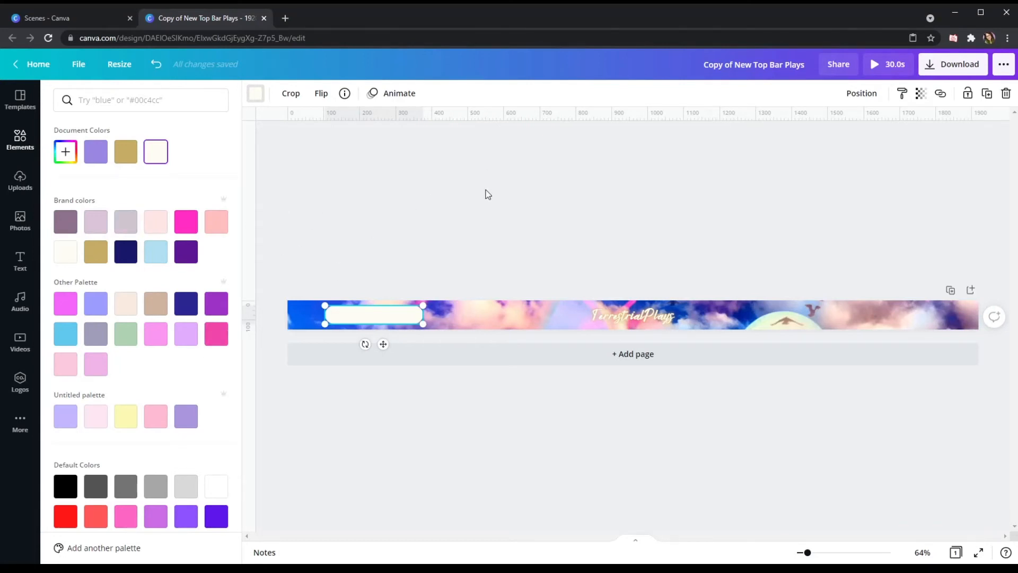
{"action": "mouse_move", "coordinate": [886, 323]}
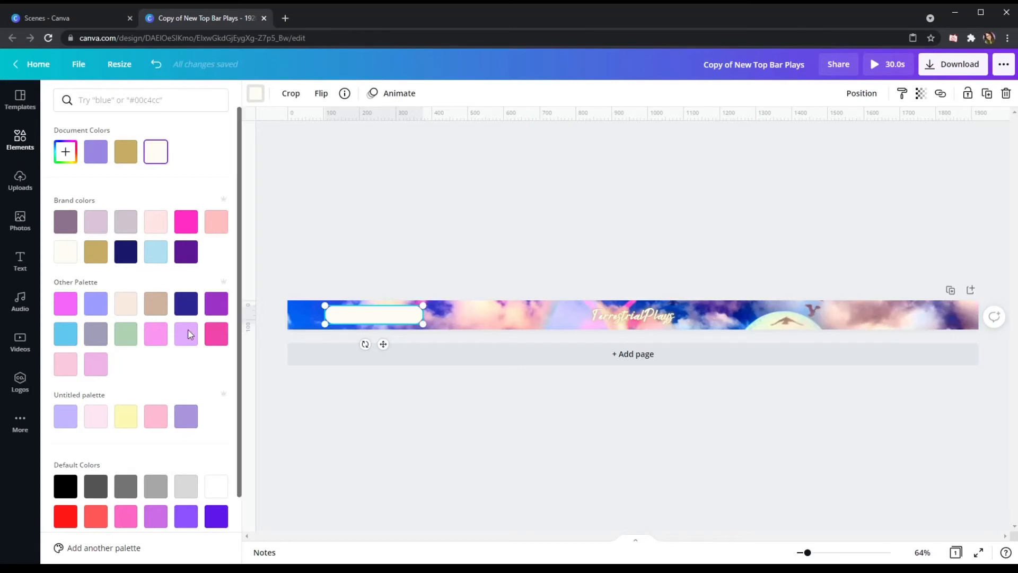
Fill the pill purple after trying hot pink and lavender.
{"action": "left_click", "coordinate": [217, 334]}
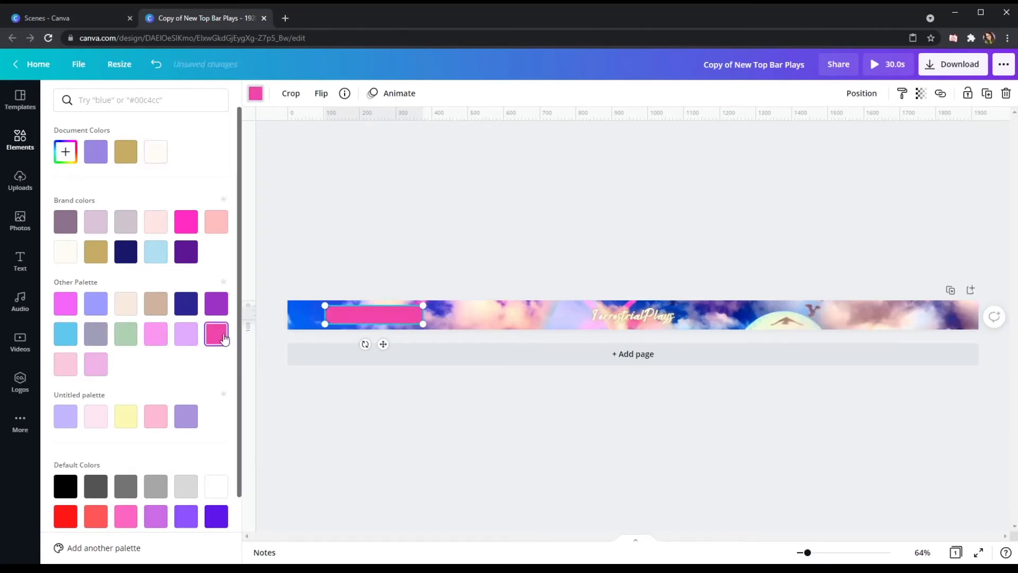
{"action": "left_click", "coordinate": [95, 303]}
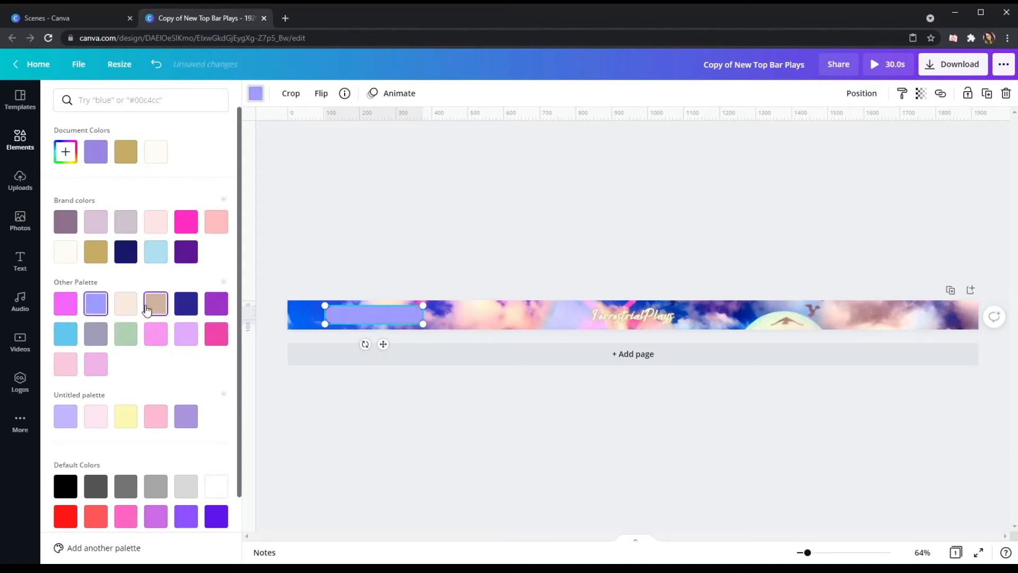
{"action": "left_click", "coordinate": [216, 303]}
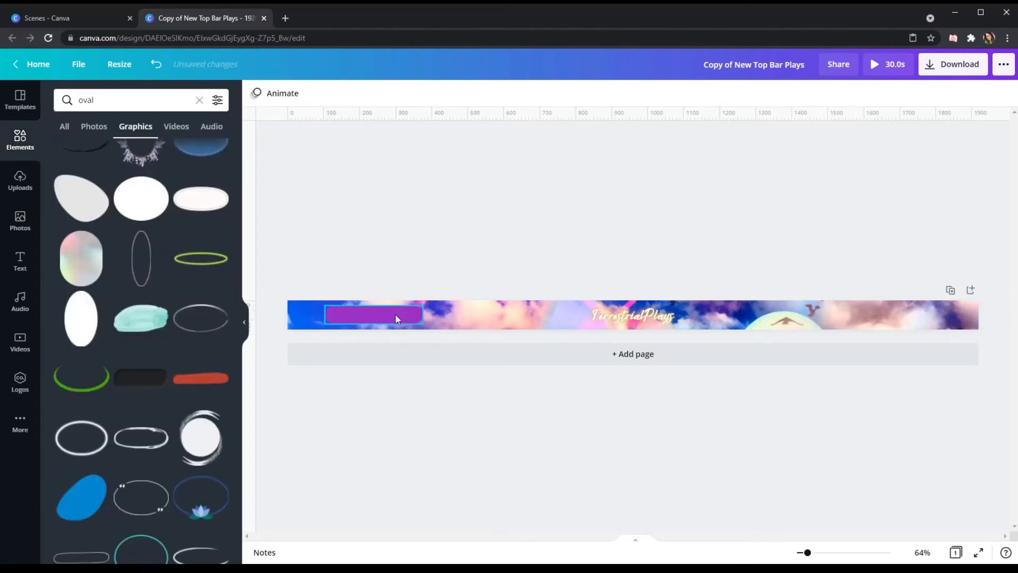
Recolour the overlapping pill pale pink, leaving a purple edge, and browse oval graphics.
{"action": "left_click", "coordinate": [373, 315]}
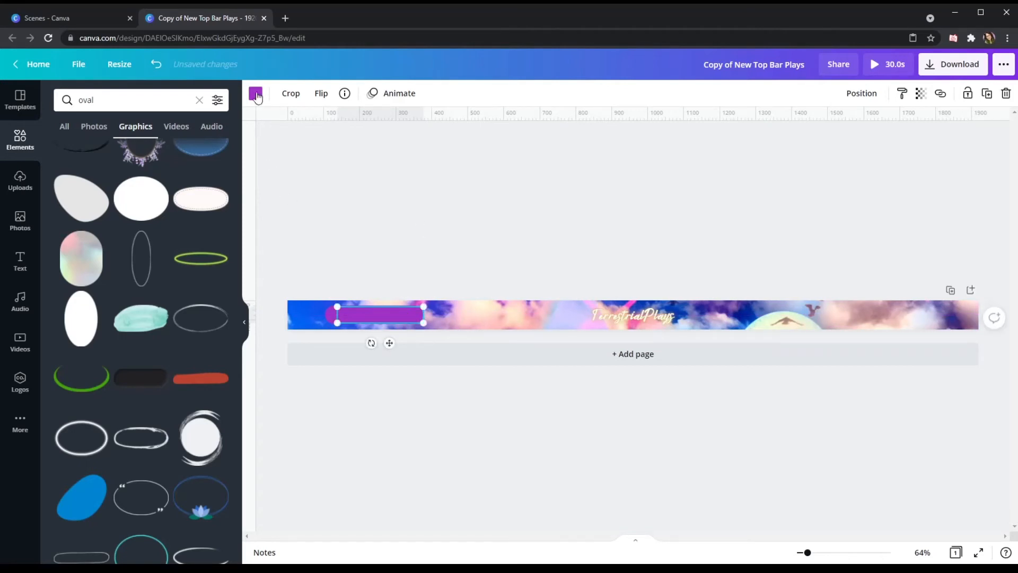
{"action": "left_click", "coordinate": [255, 93]}
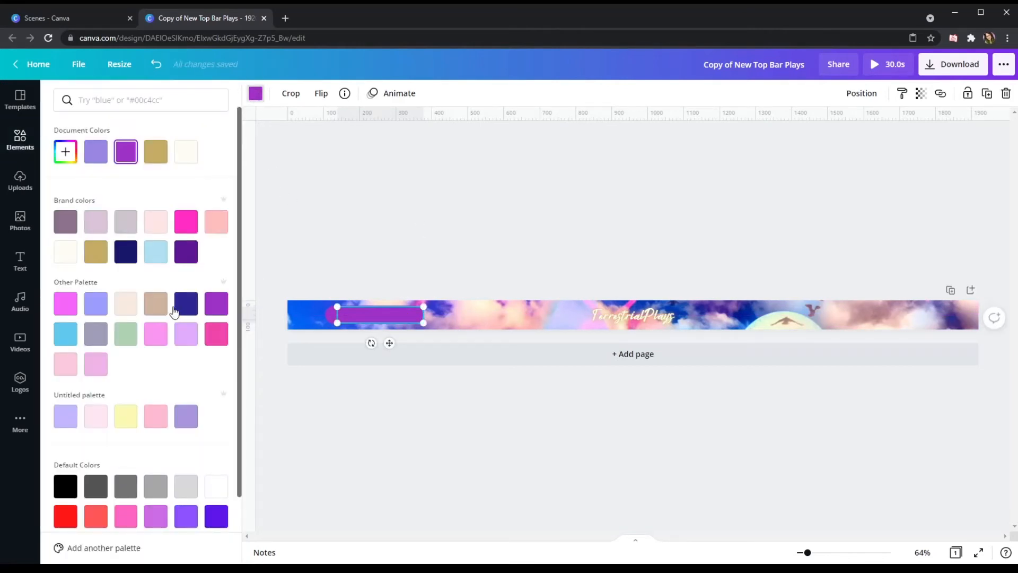
{"action": "type", "text": "oval"}
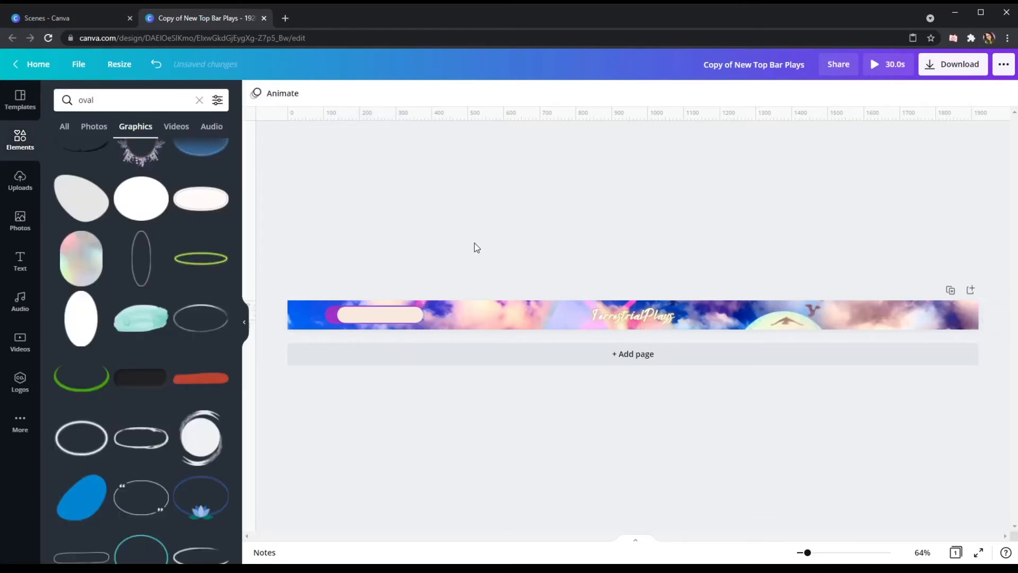
{"action": "left_click", "coordinate": [379, 314]}
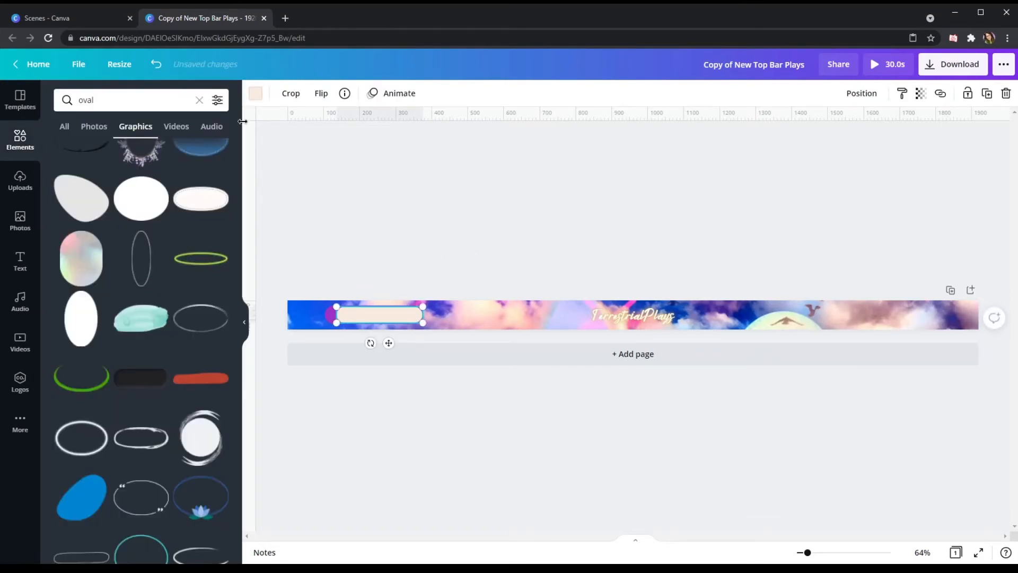
{"action": "left_click", "coordinate": [255, 93]}
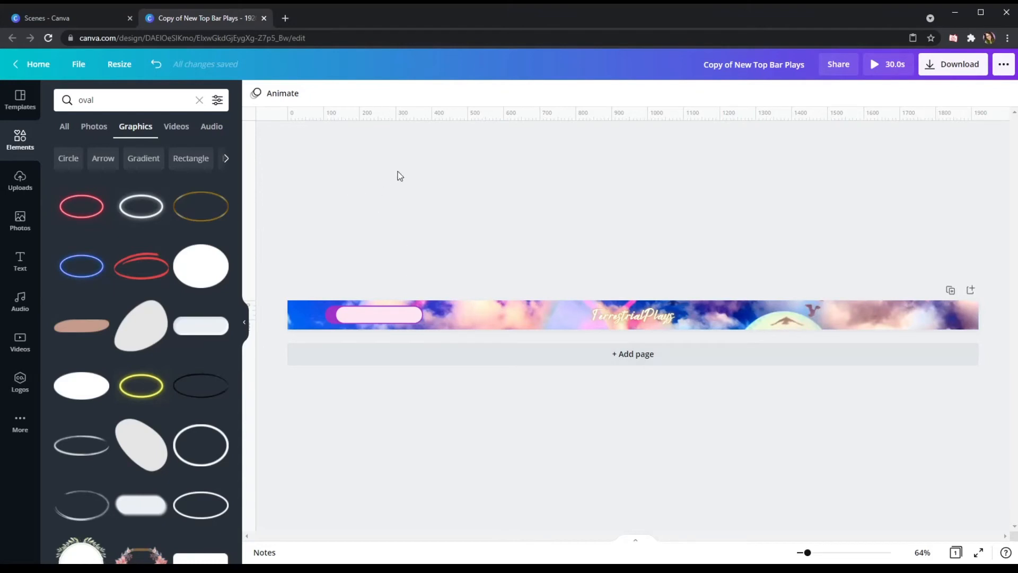
{"action": "mouse_move", "coordinate": [440, 176]}
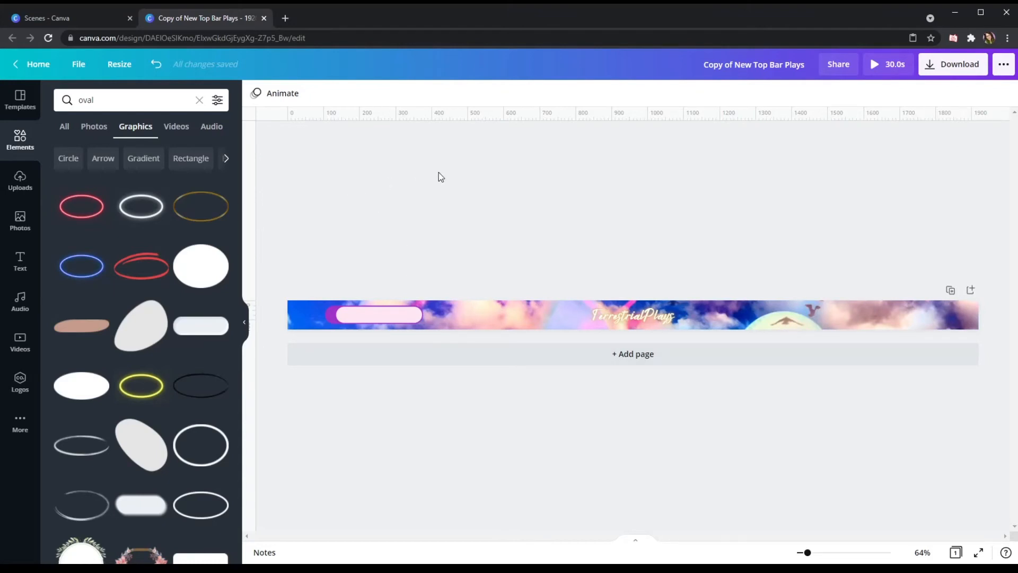
{"action": "mouse_move", "coordinate": [142, 286]}
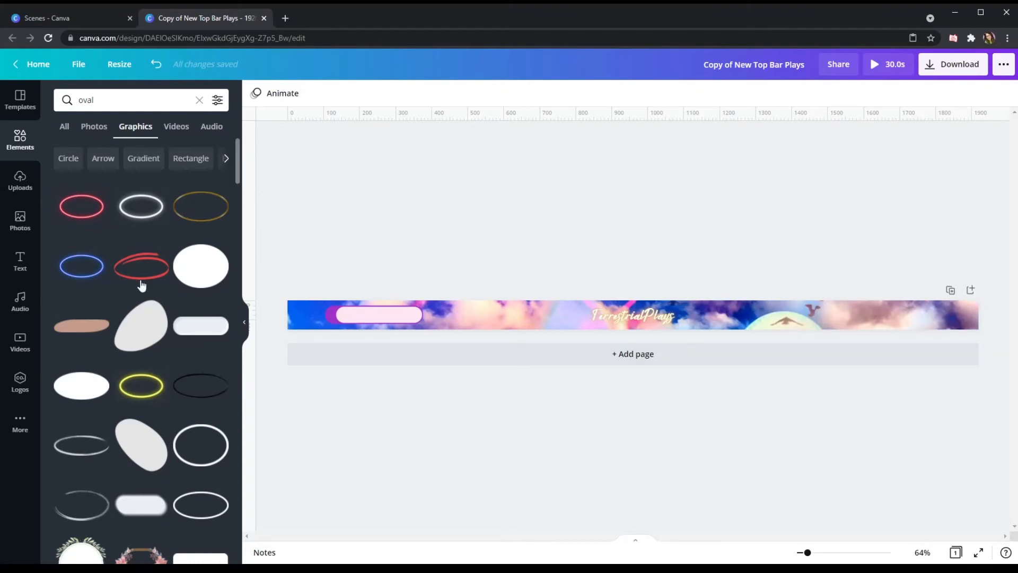
{"action": "mouse_move", "coordinate": [143, 214]}
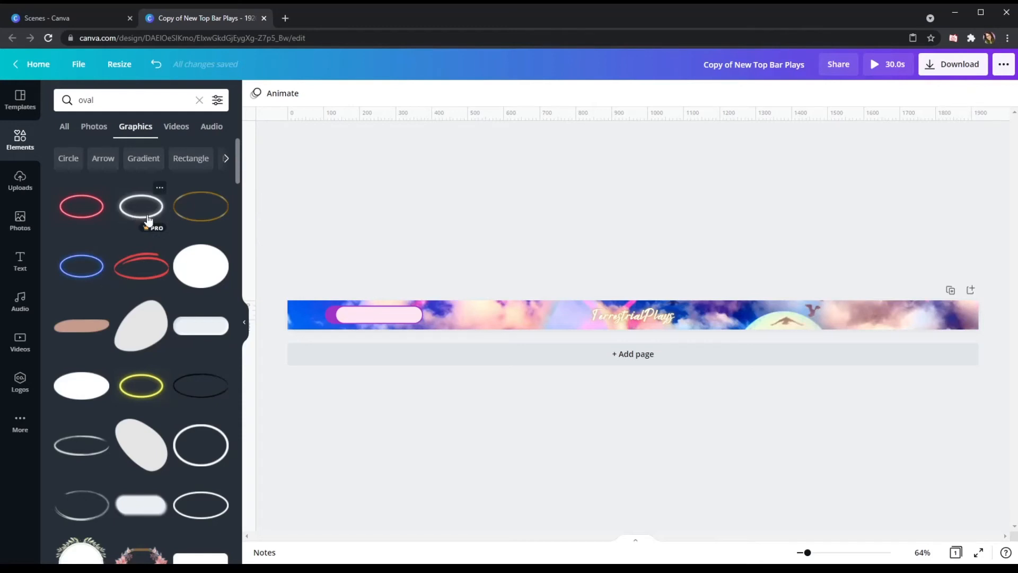
{"action": "scroll", "scroll_direction": "down", "scroll_amount": 3}
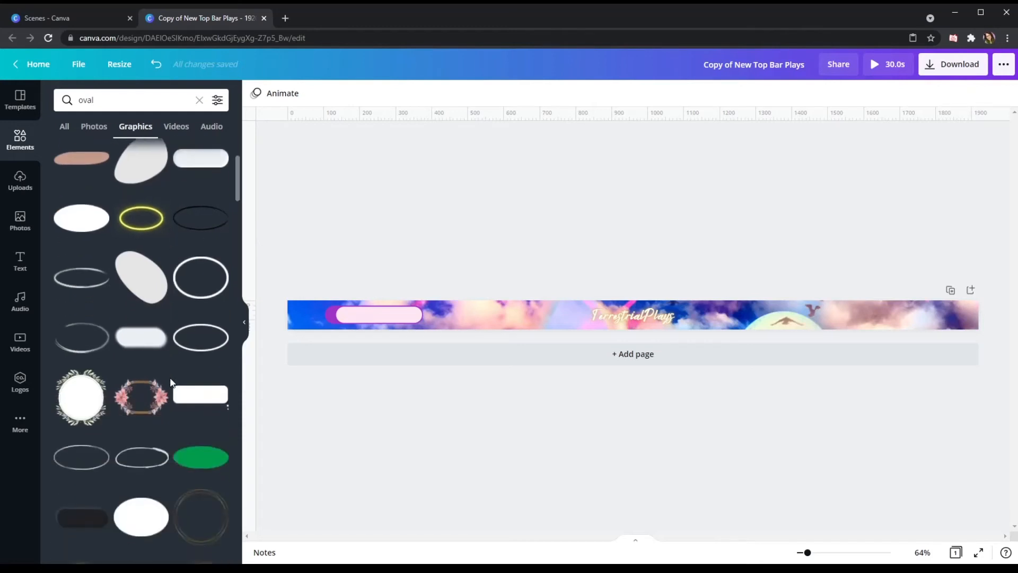
{"action": "scroll", "scroll_direction": "down", "scroll_amount": 3}
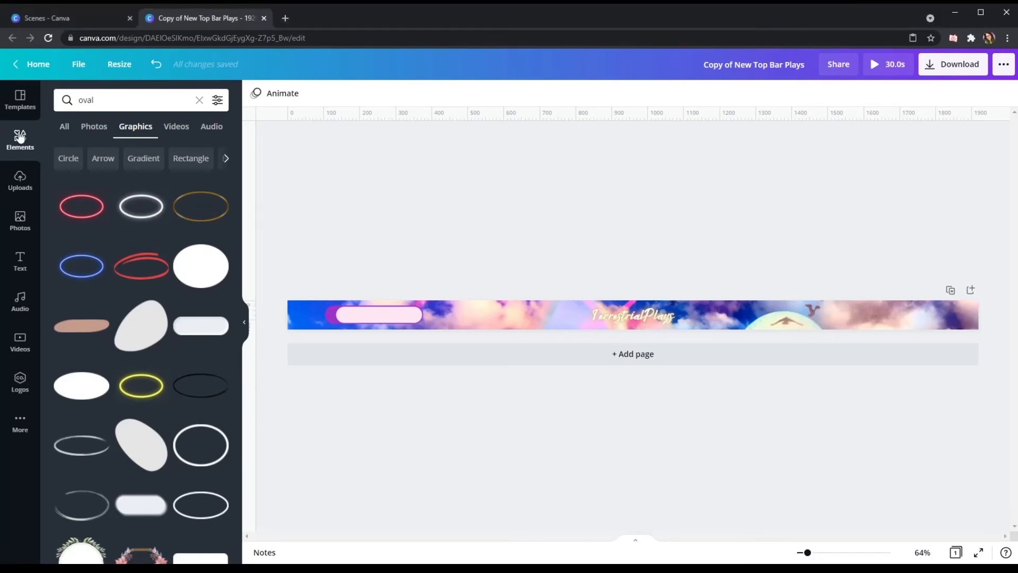
Search Elements for 'person' and place the black person icon before the first pink tab.
{"action": "left_click", "coordinate": [130, 99]}
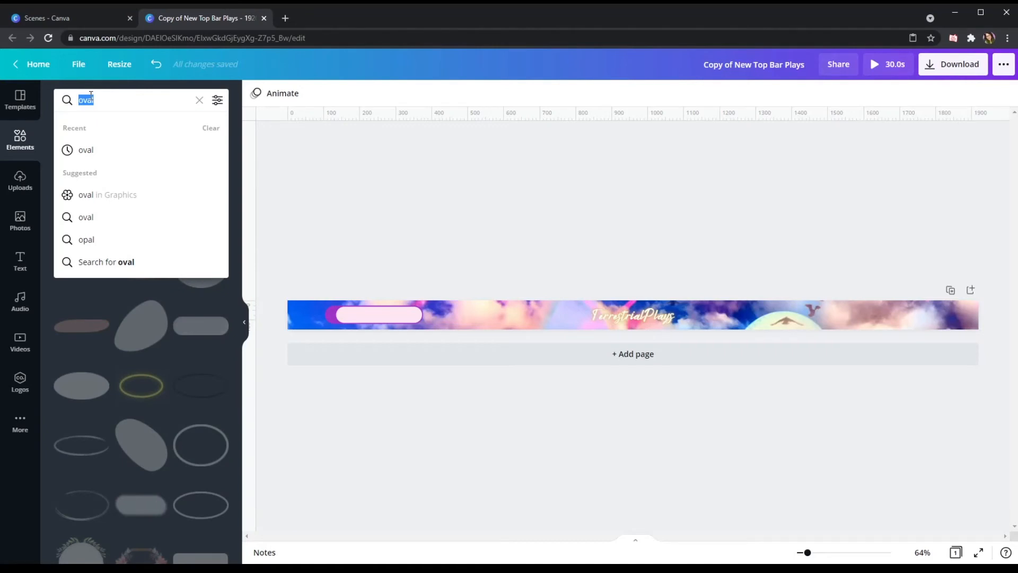
{"action": "type", "text": "person"}
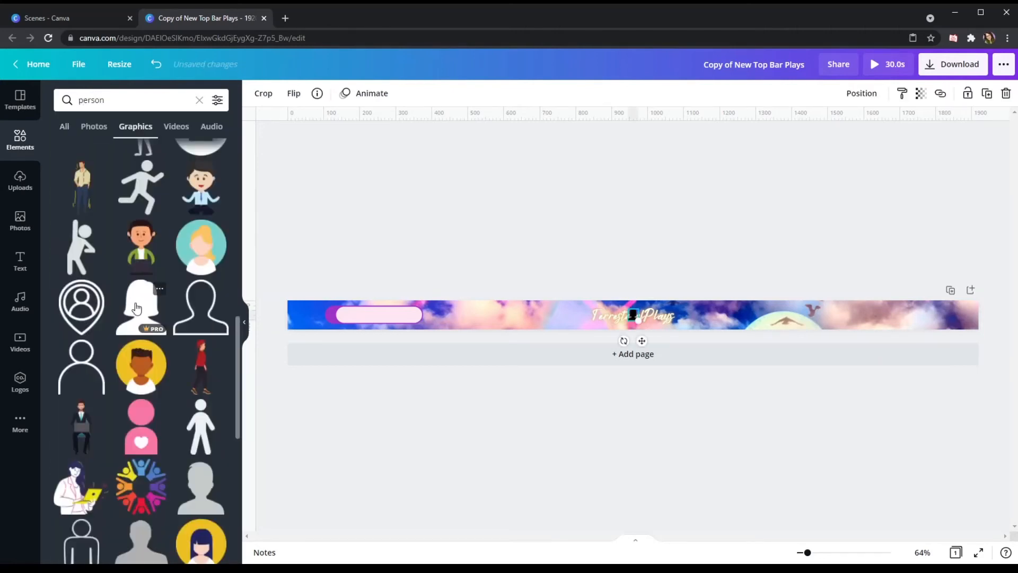
{"action": "left_click", "coordinate": [631, 316]}
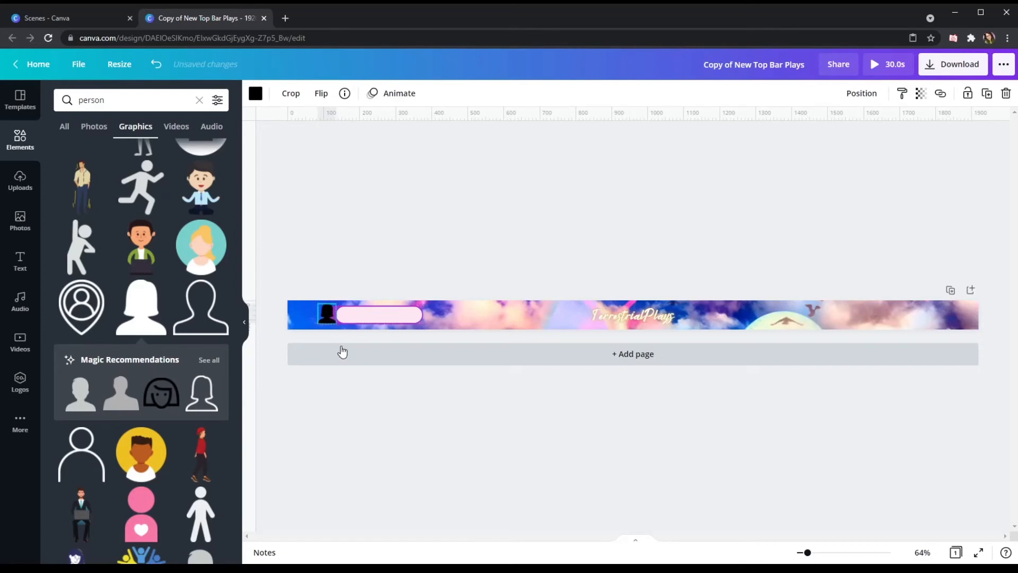
{"action": "left_click", "coordinate": [326, 314]}
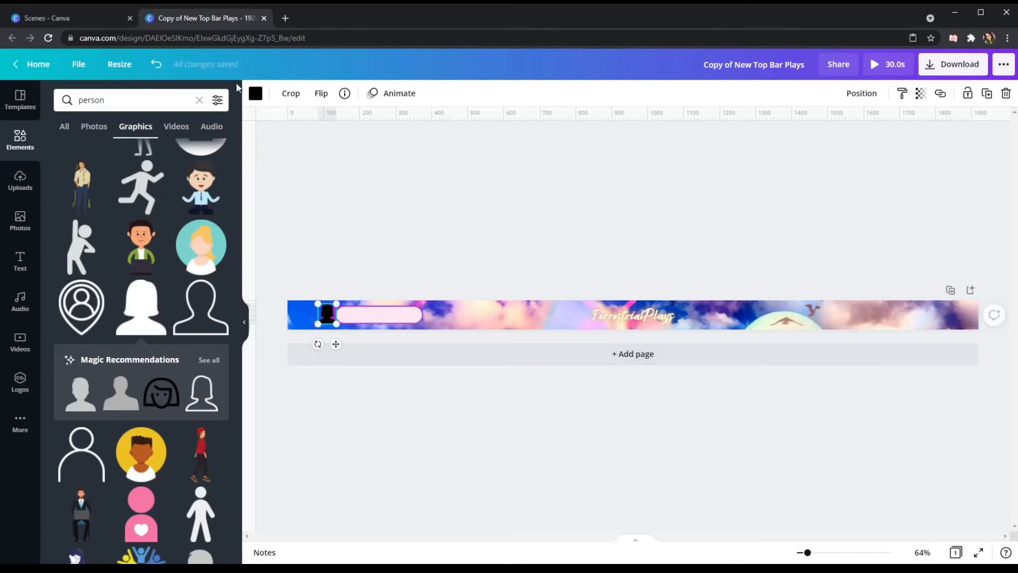
Colour the person icon light blue #afdff1 from Brand colors.
{"action": "left_click", "coordinate": [255, 93]}
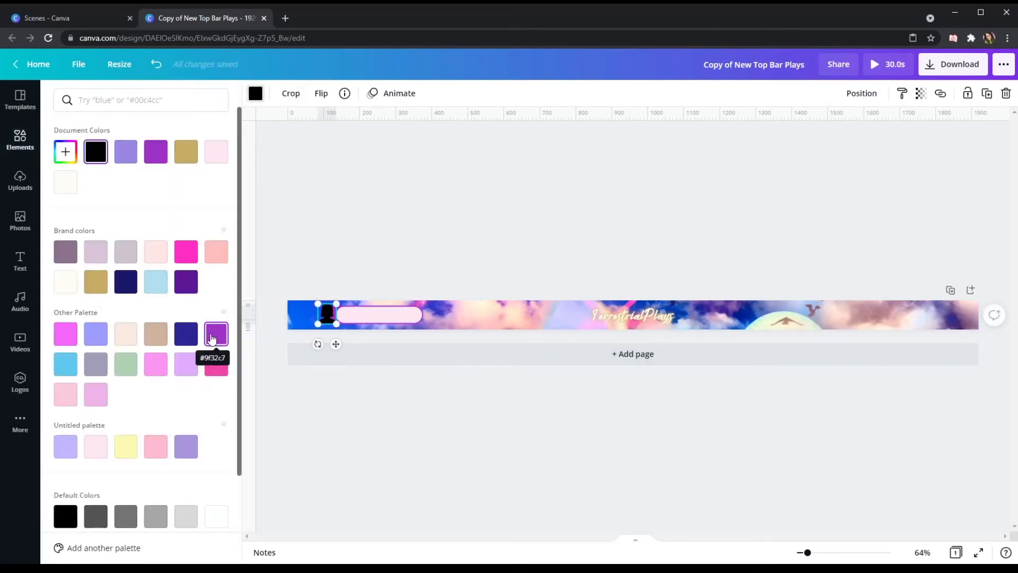
{"action": "left_click", "coordinate": [216, 363]}
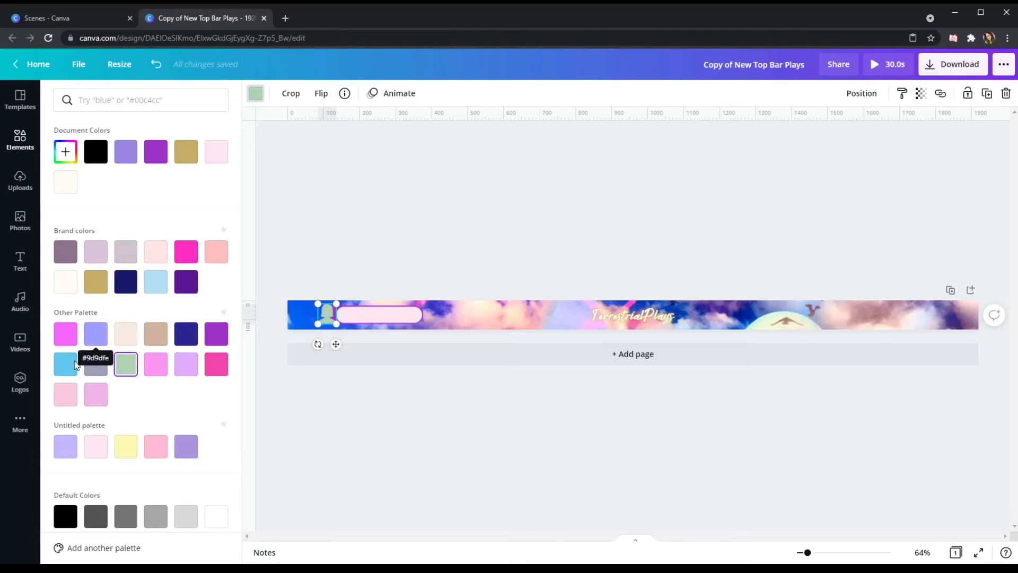
{"action": "type", "text": "person"}
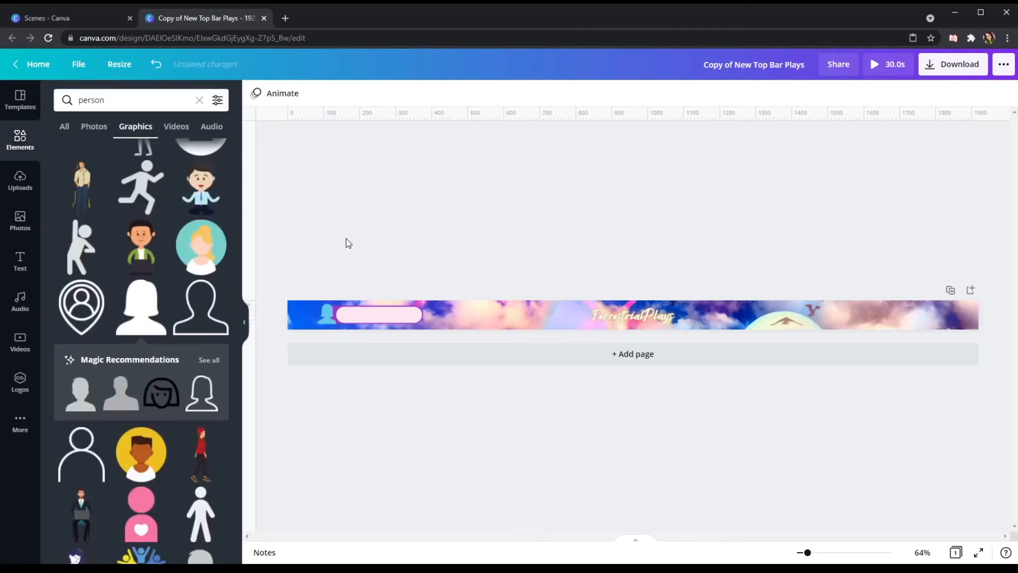
{"action": "mouse_move", "coordinate": [343, 247]}
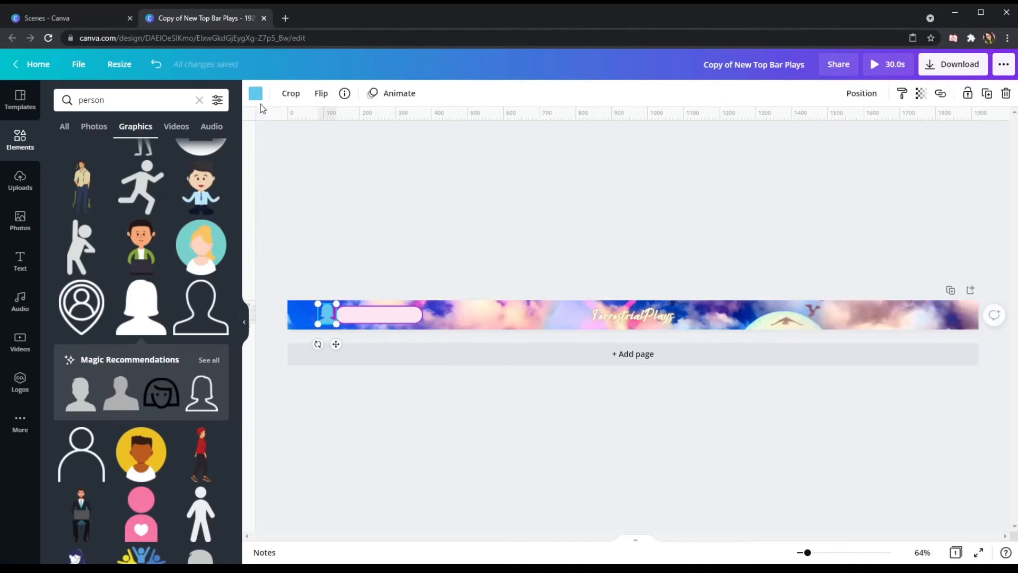
{"action": "left_click", "coordinate": [255, 93]}
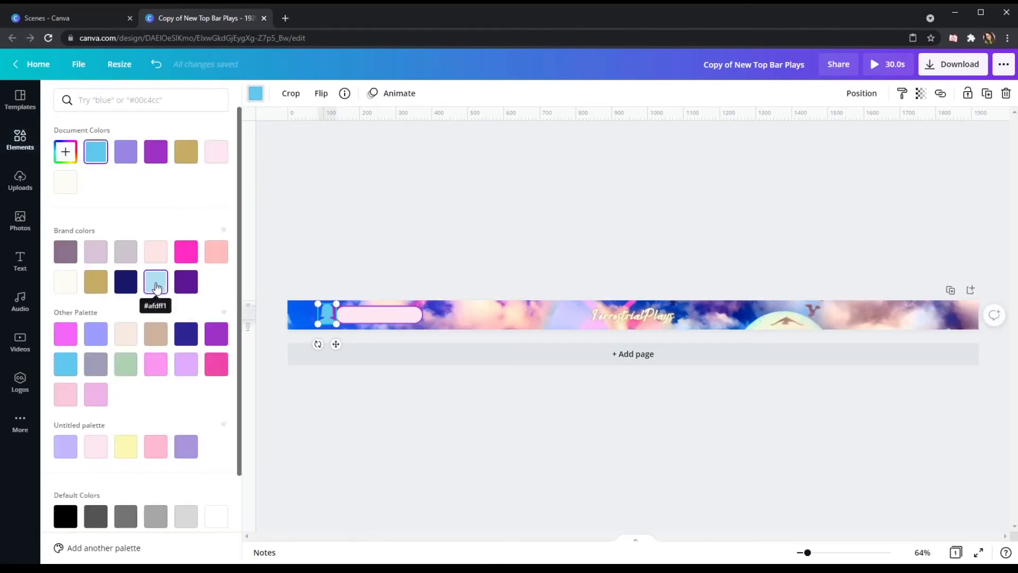
{"action": "left_click", "coordinate": [155, 281]}
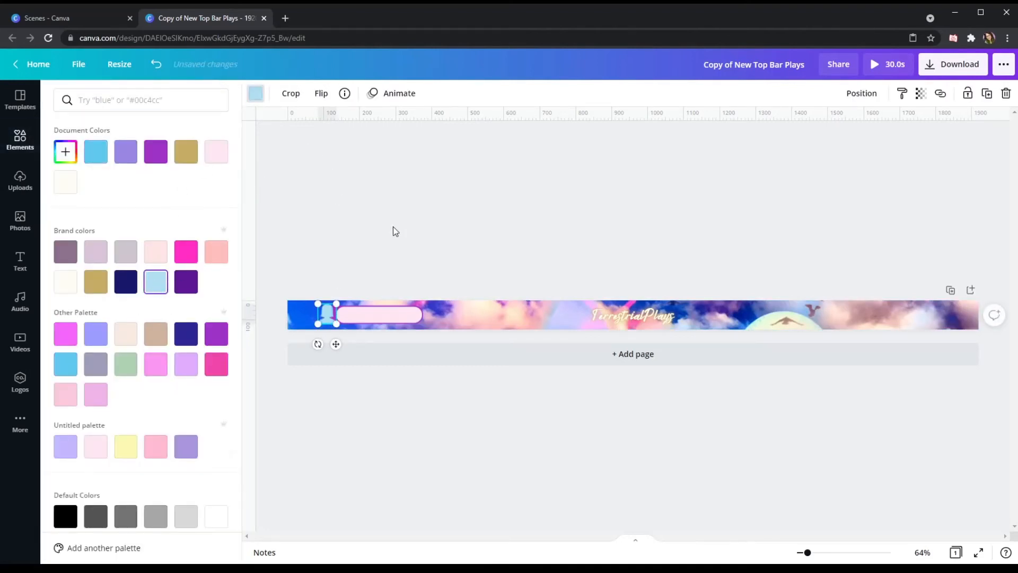
{"action": "type", "text": "person"}
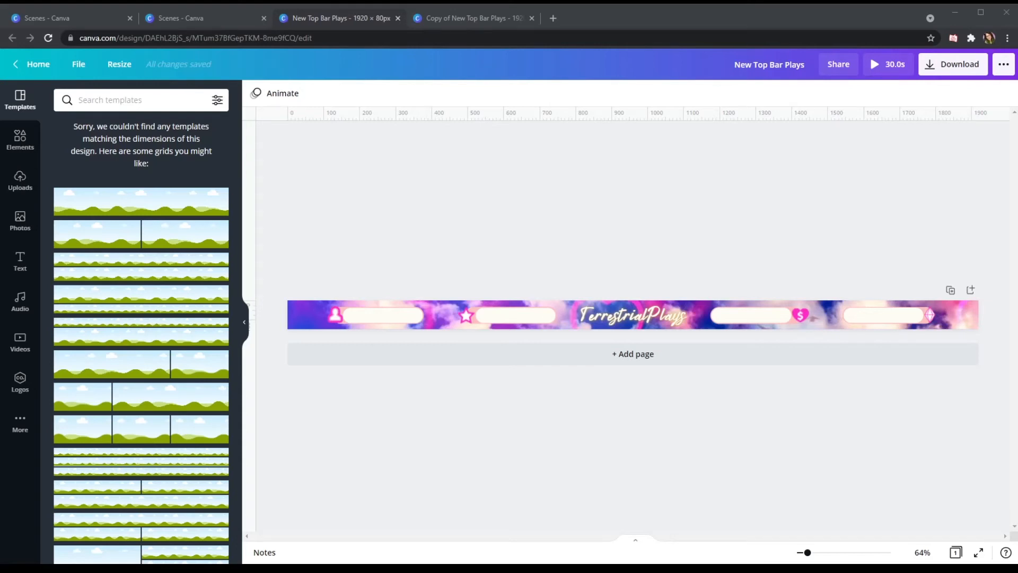
Switch to the New Top Bar Plays design and select the bar to review its tabs.
{"action": "left_click", "coordinate": [801, 316]}
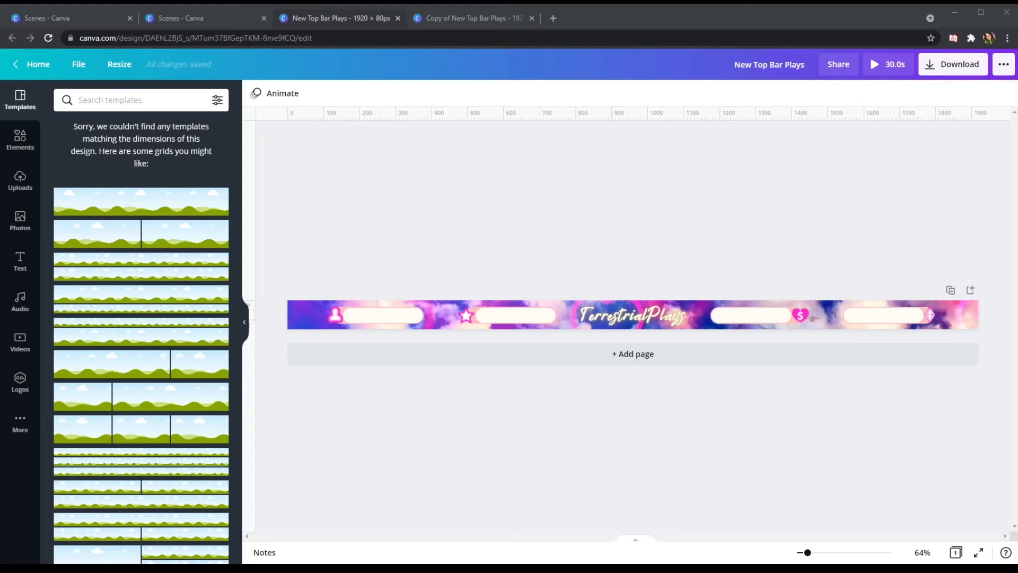
{"action": "left_click", "coordinate": [633, 315]}
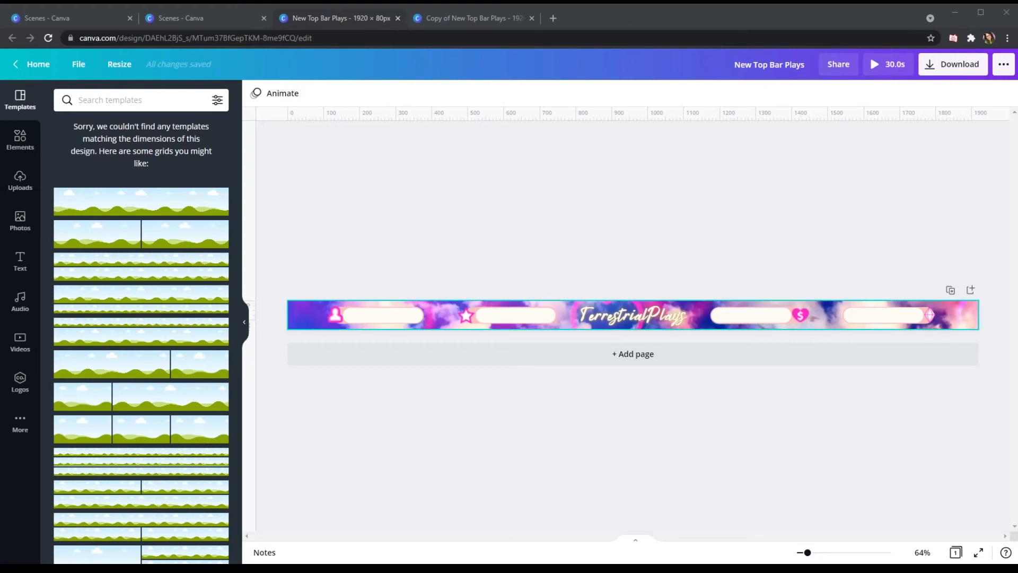
{"action": "left_click", "coordinate": [425, 211]}
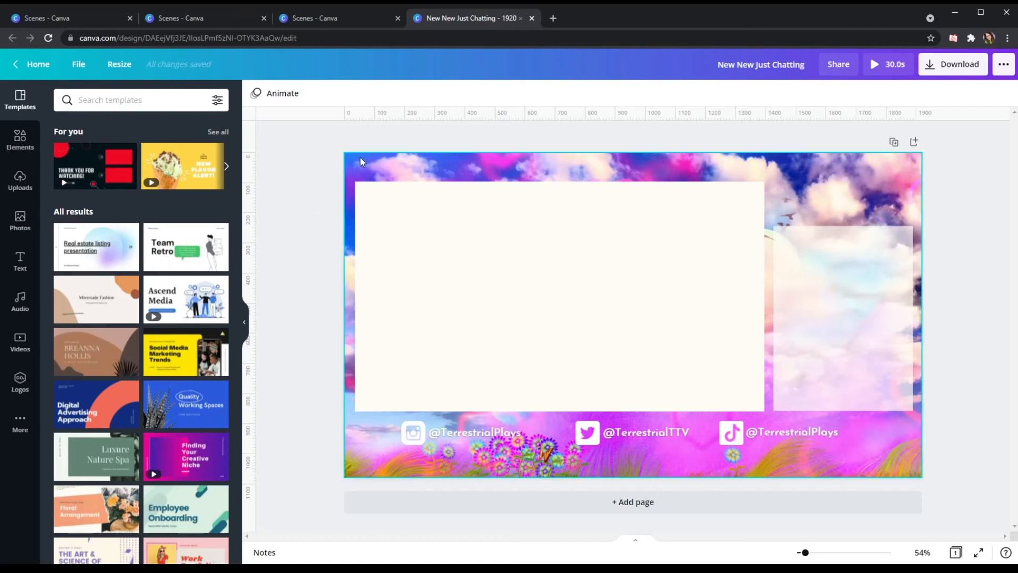
Shorten the right translucent chat box from the top, bottom level with the game box.
{"action": "left_click", "coordinate": [559, 292]}
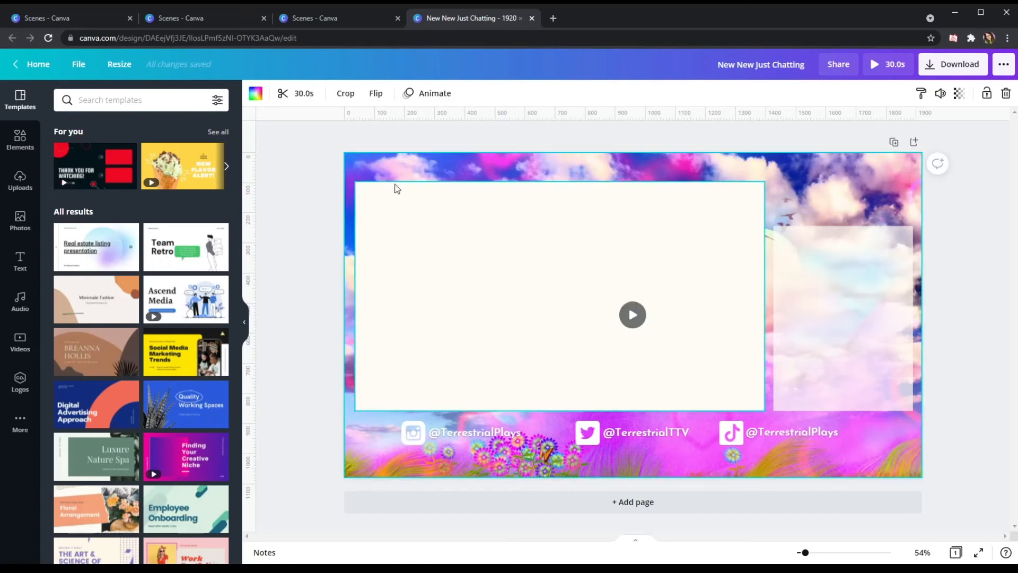
{"action": "left_click", "coordinate": [559, 296]}
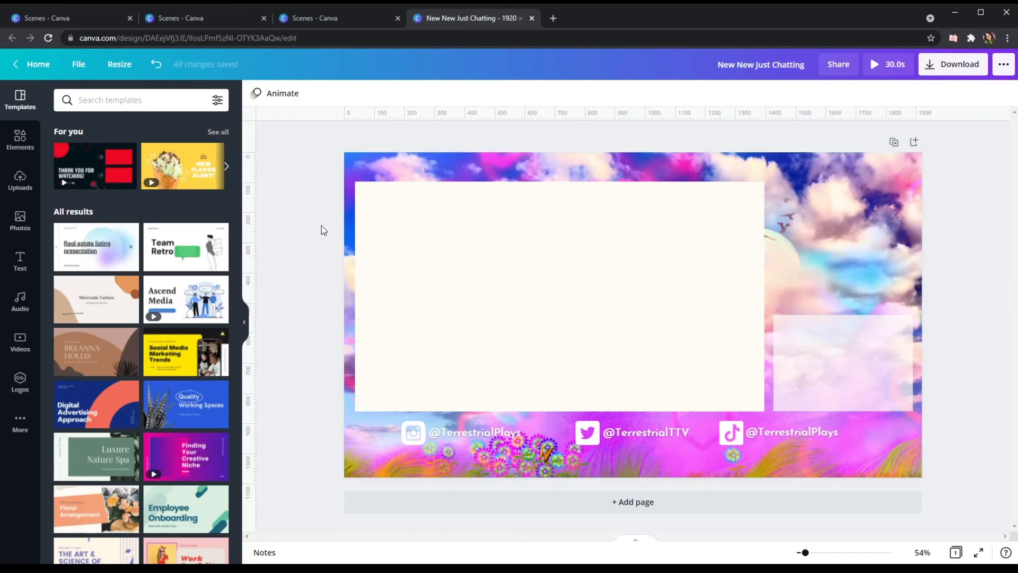
{"action": "mouse_move", "coordinate": [301, 334]}
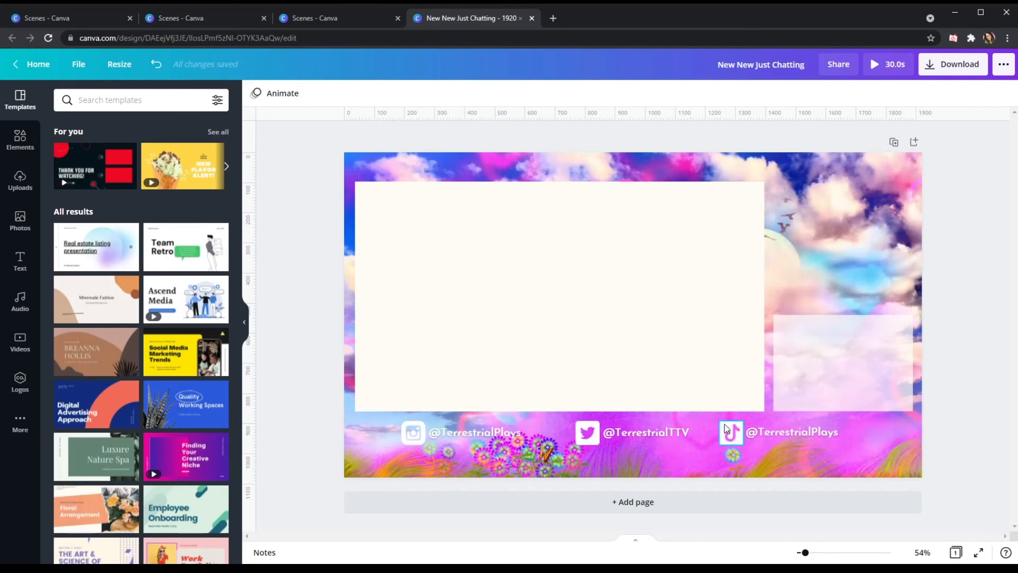
{"action": "left_click", "coordinate": [19, 138]}
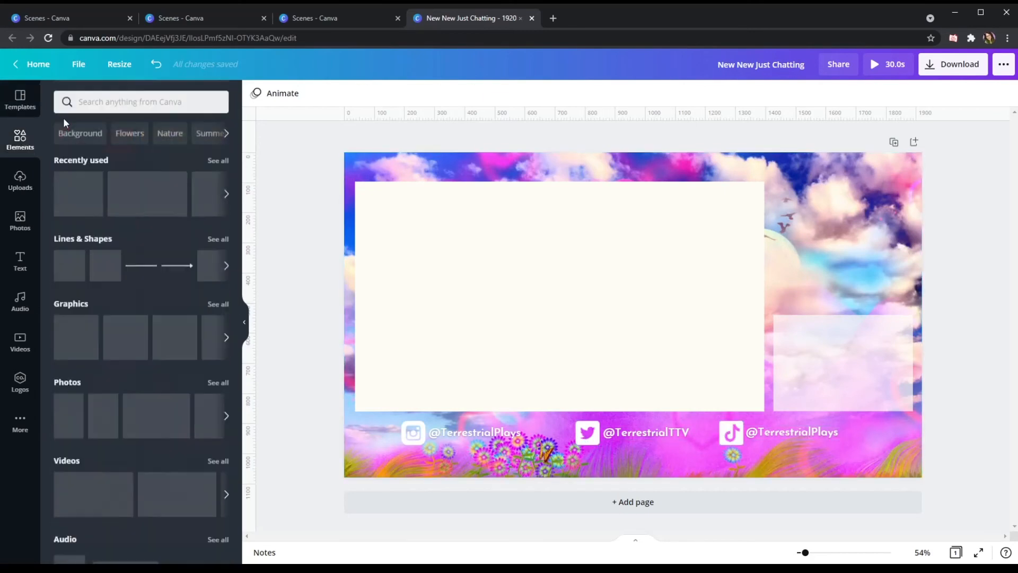
Search Elements graphics for 'tiktok' and show logos similar to the colourful TikTok logo.
{"action": "type", "text": "tiktok"}
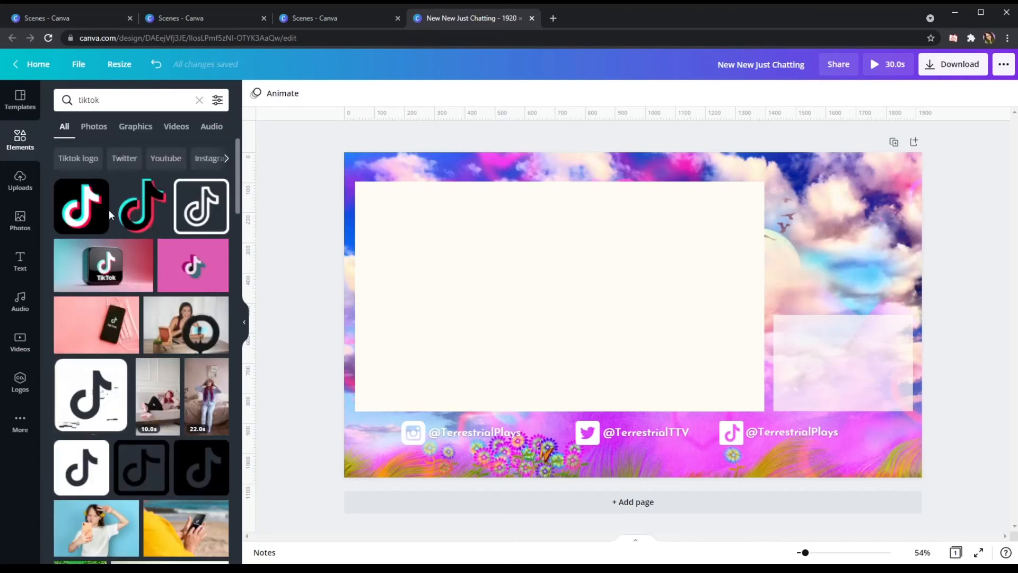
{"action": "left_click", "coordinate": [135, 126]}
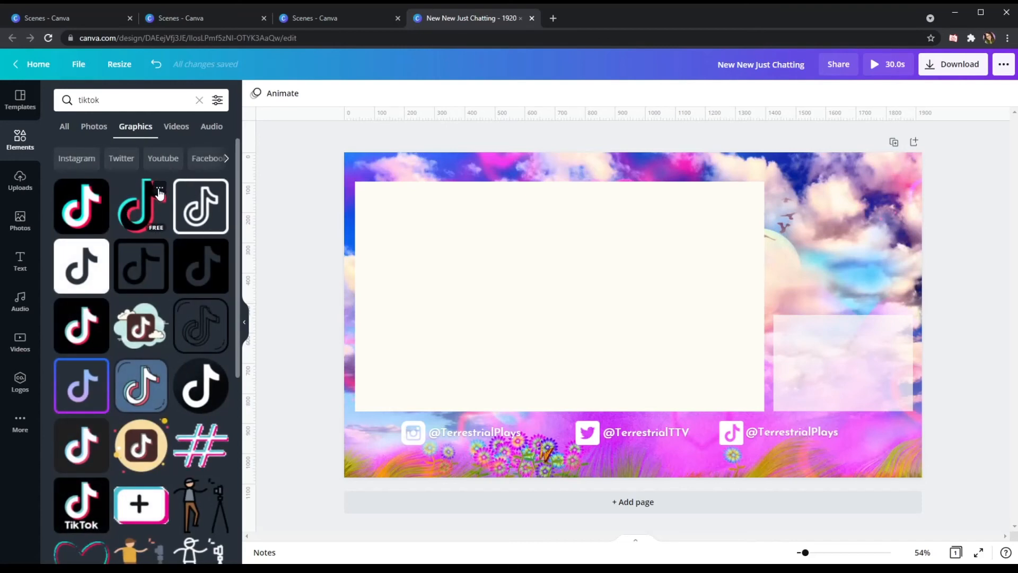
{"action": "left_click", "coordinate": [159, 188]}
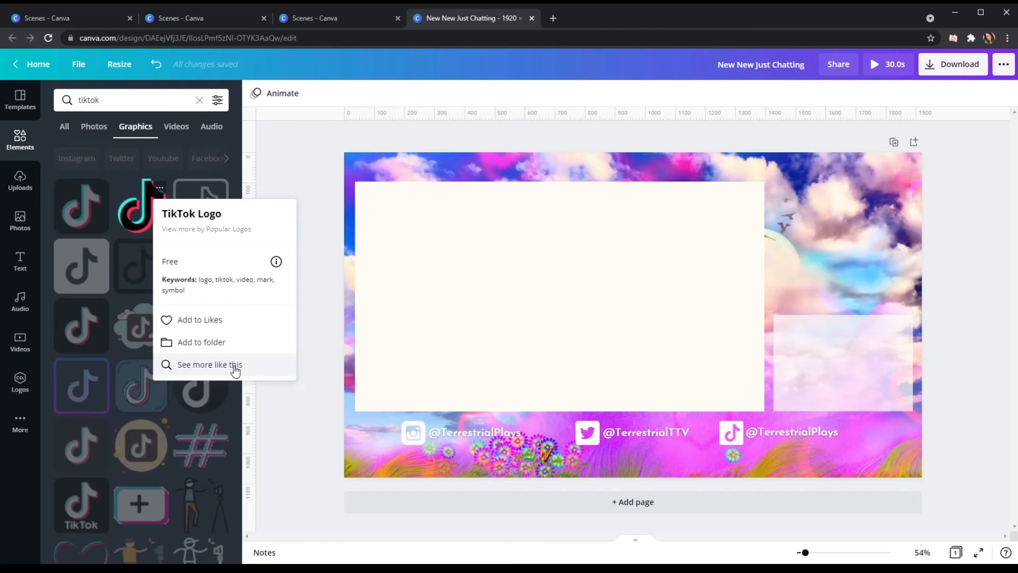
{"action": "mouse_move", "coordinate": [258, 368]}
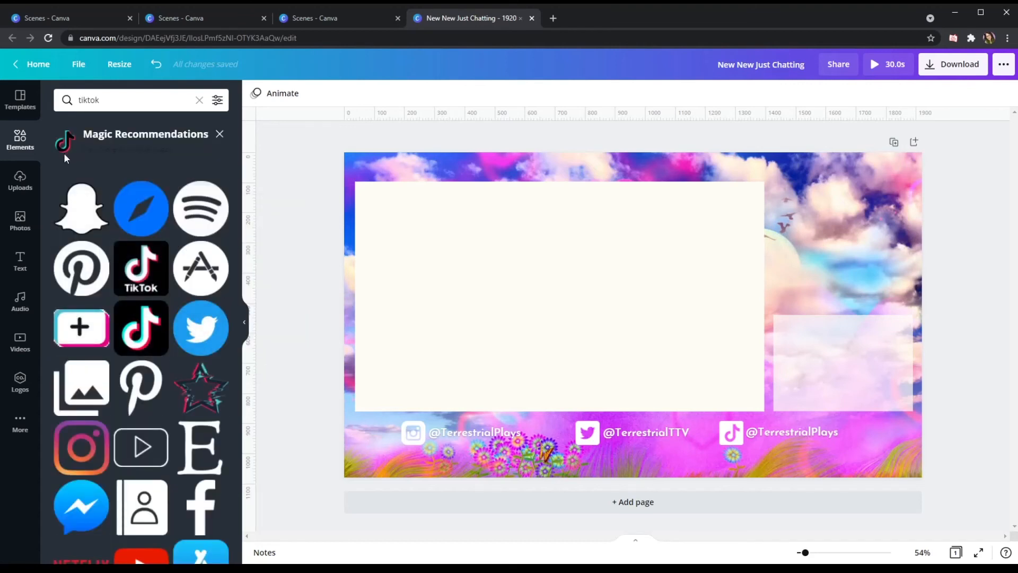
{"action": "mouse_move", "coordinate": [94, 161]}
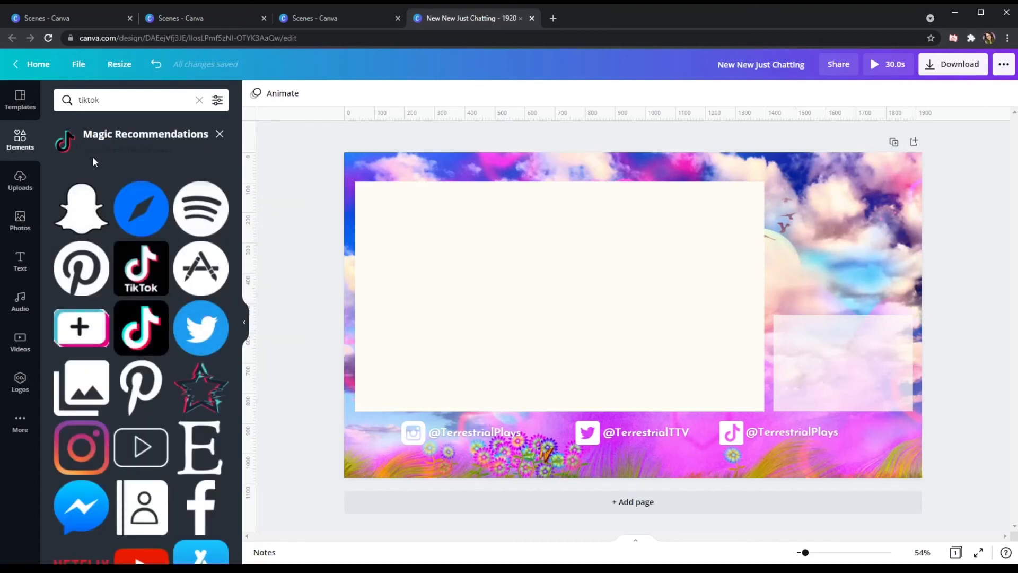
{"action": "mouse_move", "coordinate": [81, 209]}
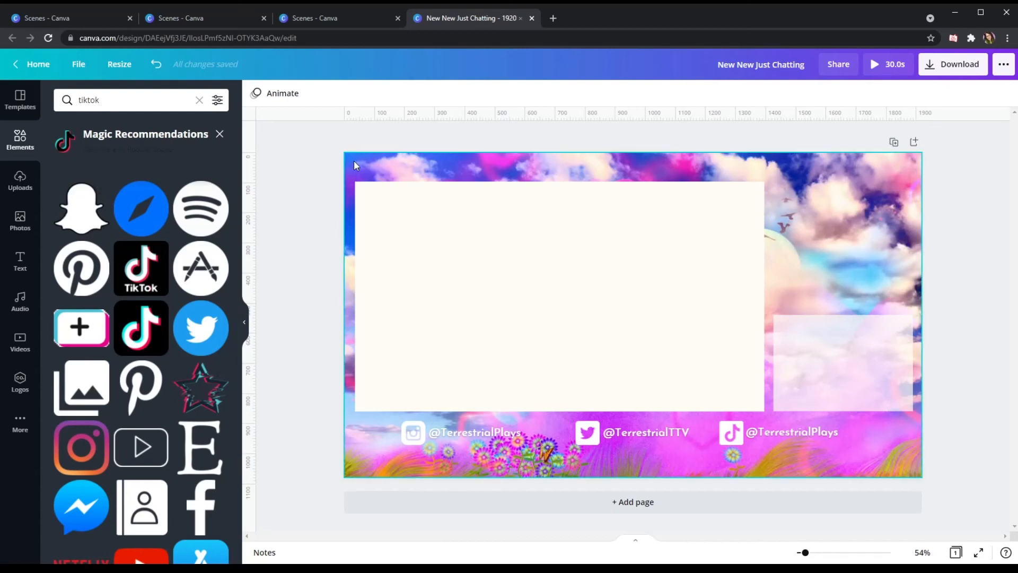
{"action": "left_click", "coordinate": [199, 101]}
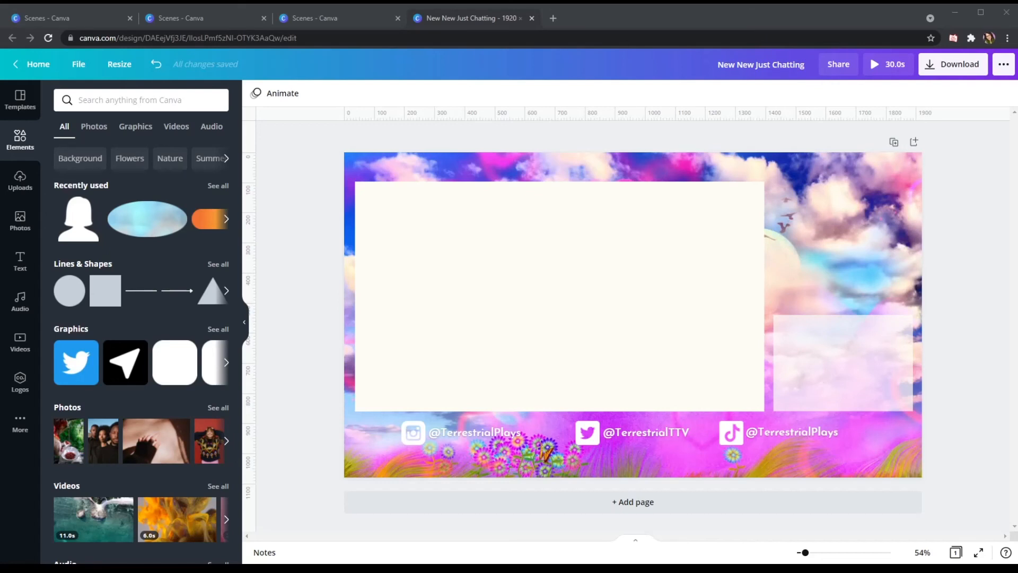
Select the game box, then raise the right chat box's top edge slightly.
{"action": "left_click", "coordinate": [558, 295]}
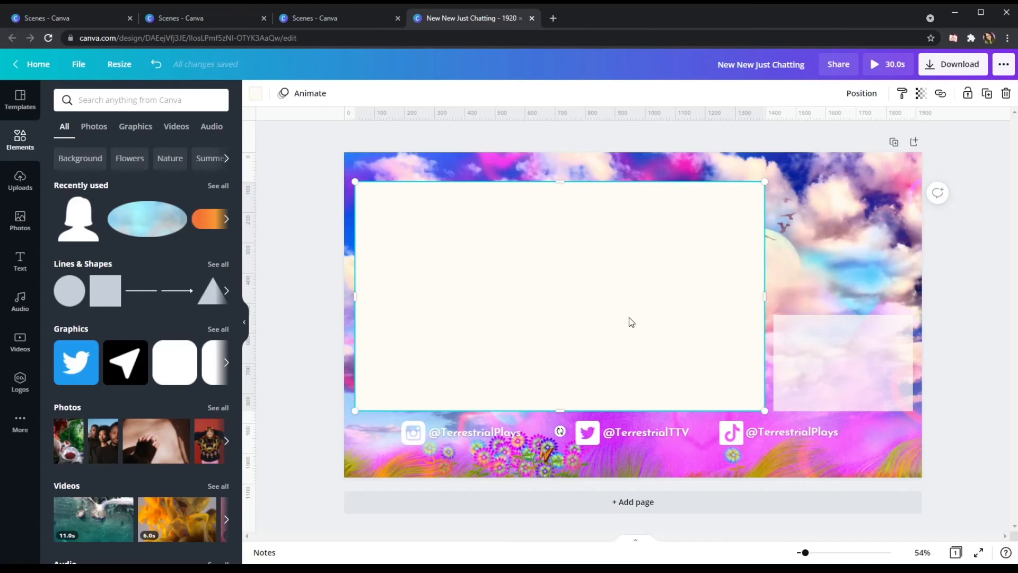
{"action": "left_click", "coordinate": [842, 361]}
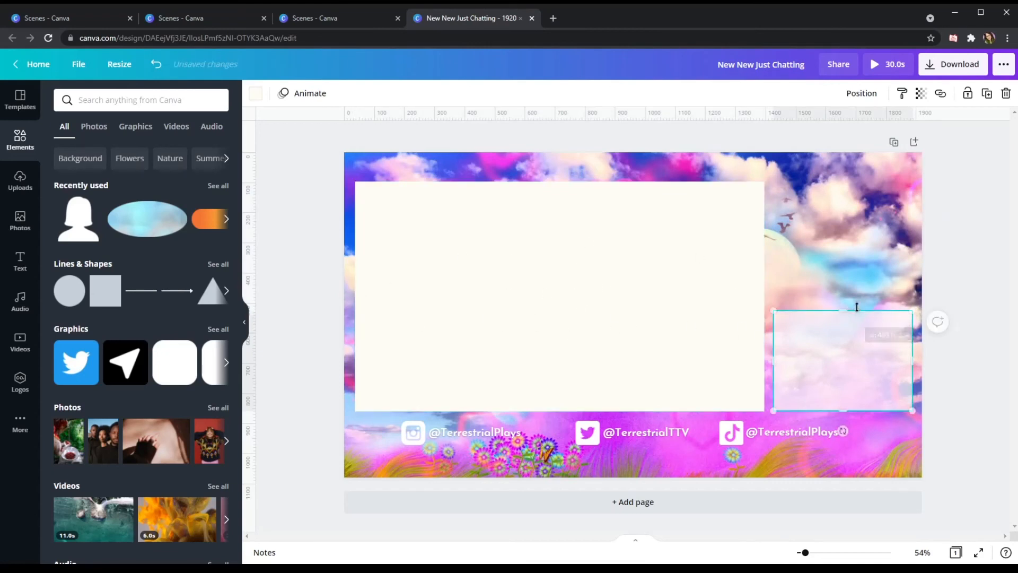